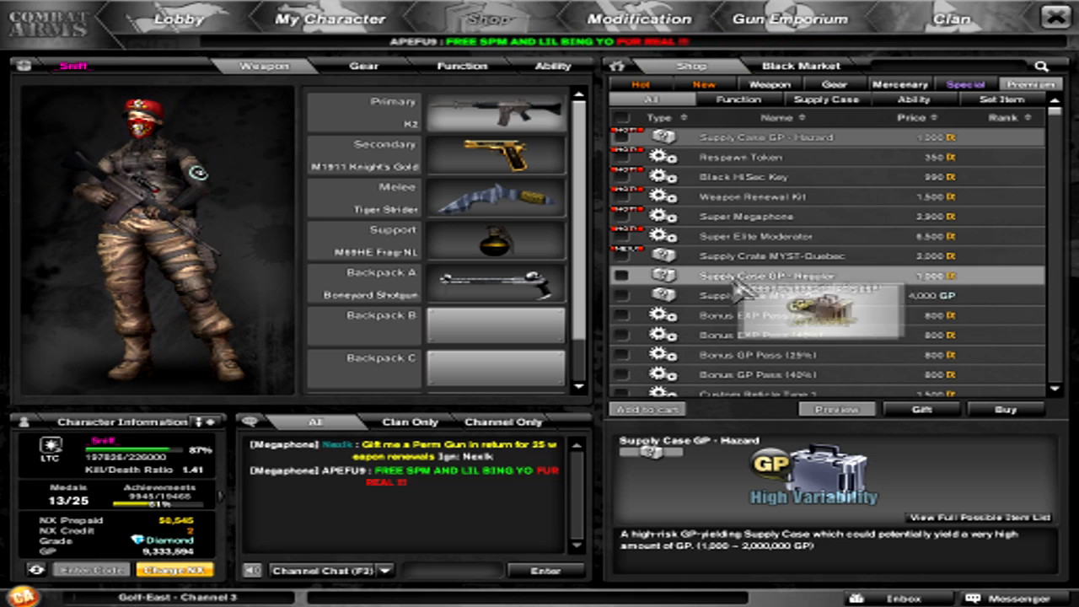
pyautogui.moveTo(877, 192)
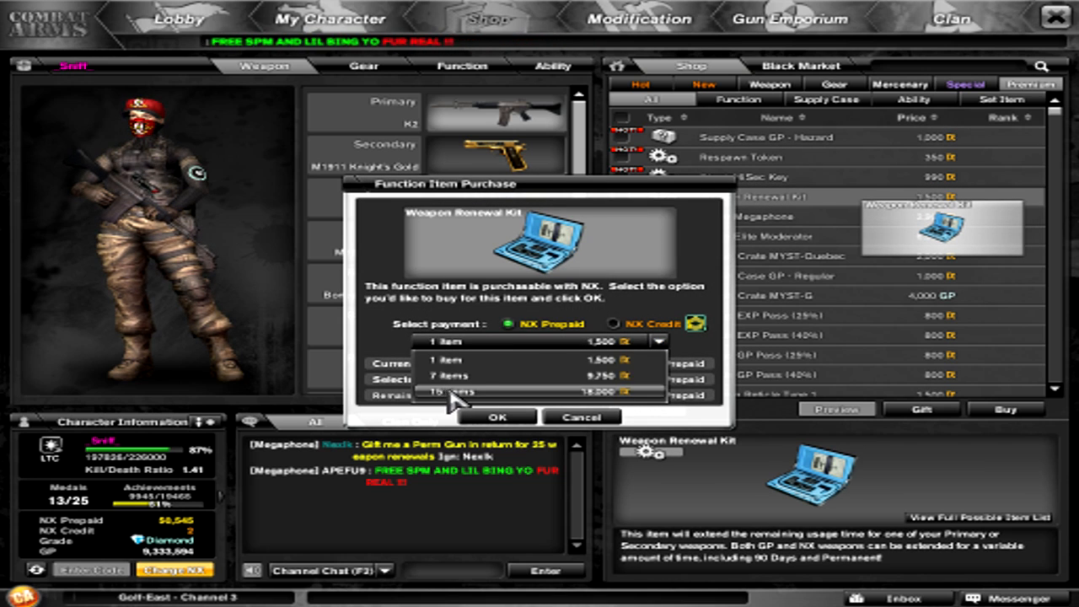
# - Buy a 15-pack of Weapon Renewal Kits from the Black Market with prepaid NX
pyautogui.click(497, 416)
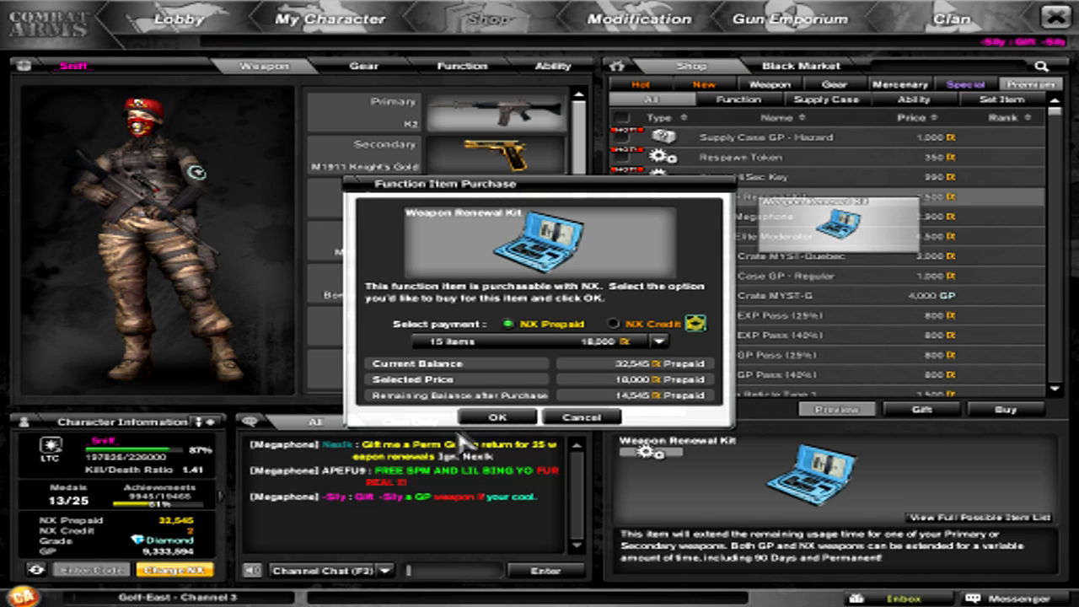
pyautogui.click(495, 417)
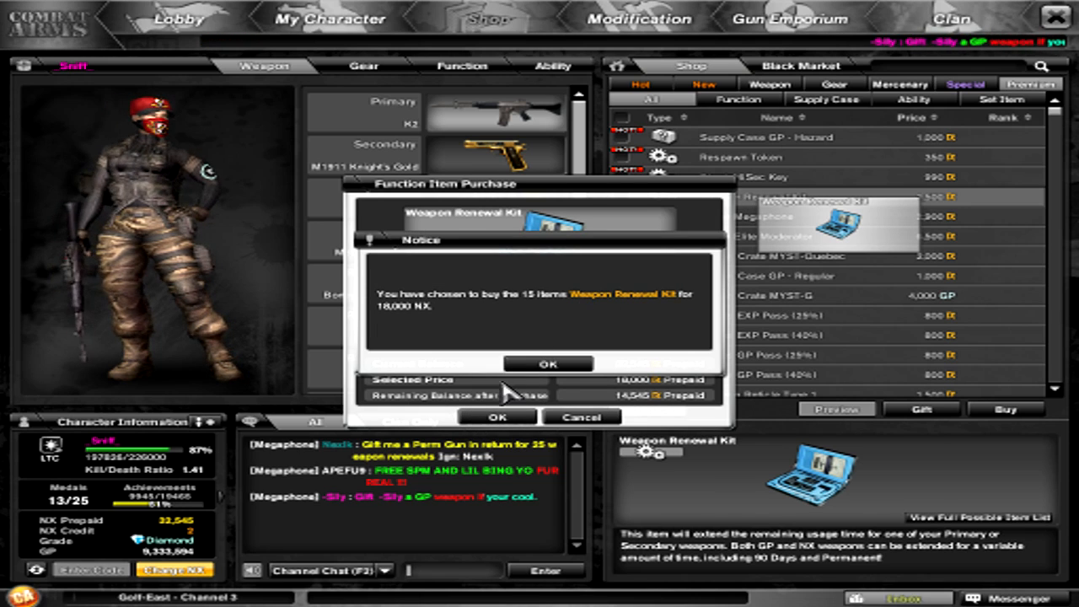
pyautogui.click(549, 364)
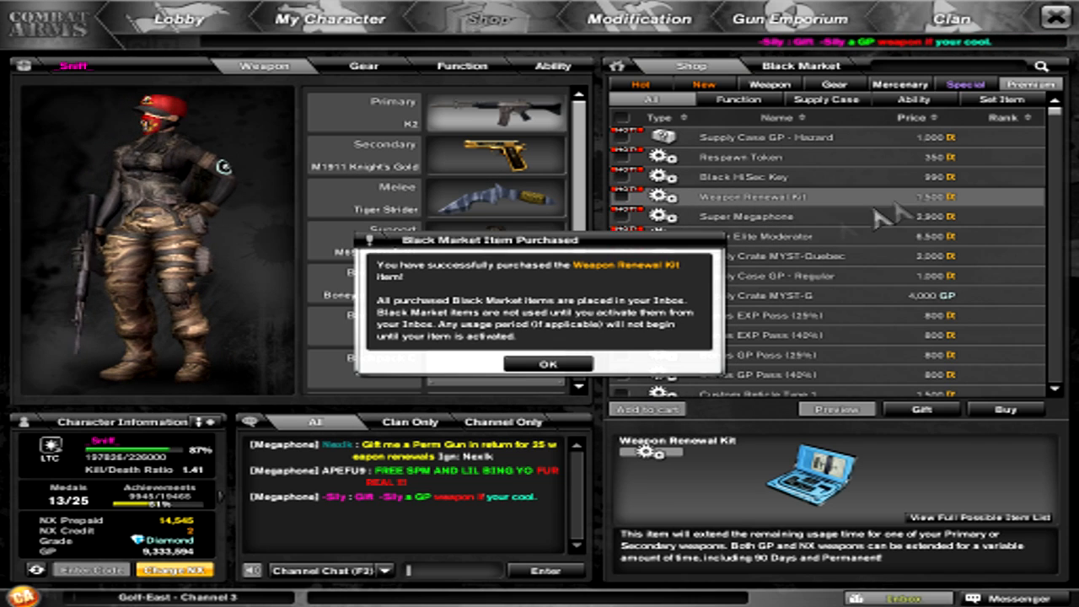
pyautogui.click(548, 364)
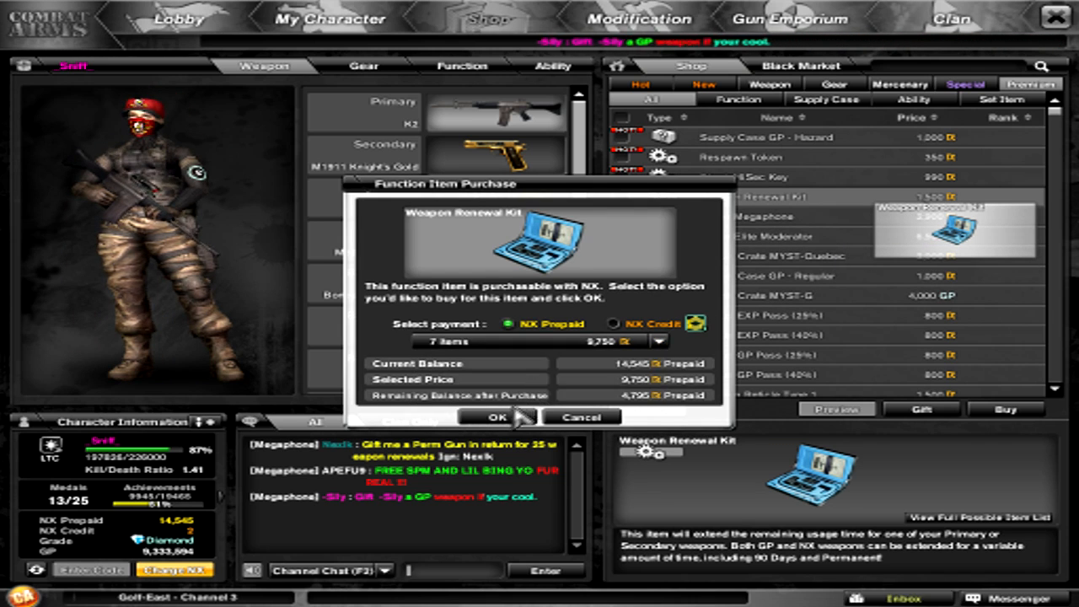
# - Buy a 7-pack of Weapon Renewal Kits, then cancel a third purchase, leaving 4,795 NX
pyautogui.click(496, 418)
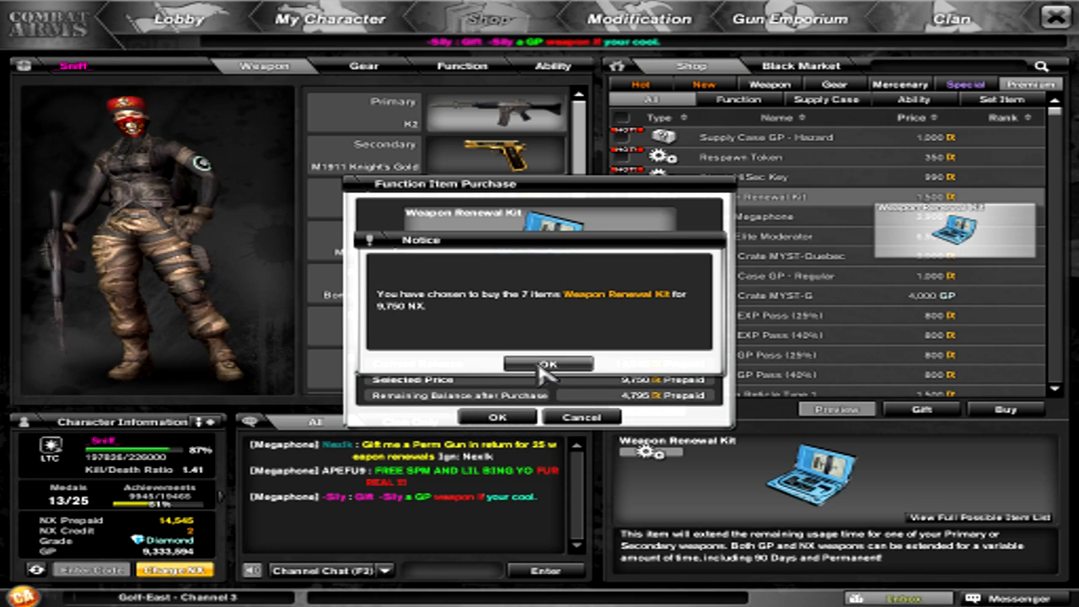
pyautogui.click(548, 364)
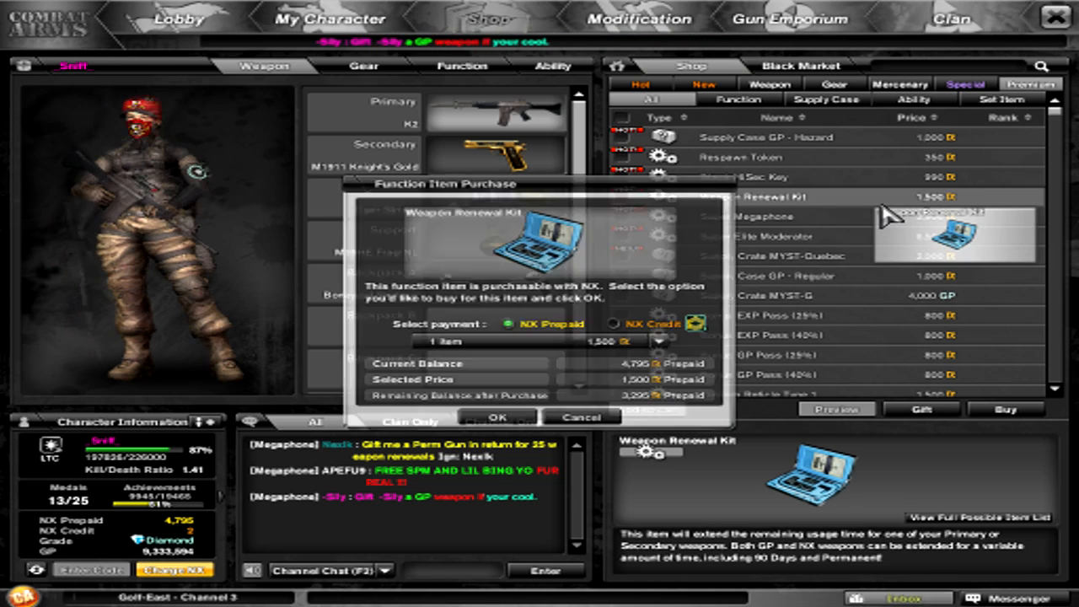
pyautogui.click(657, 340)
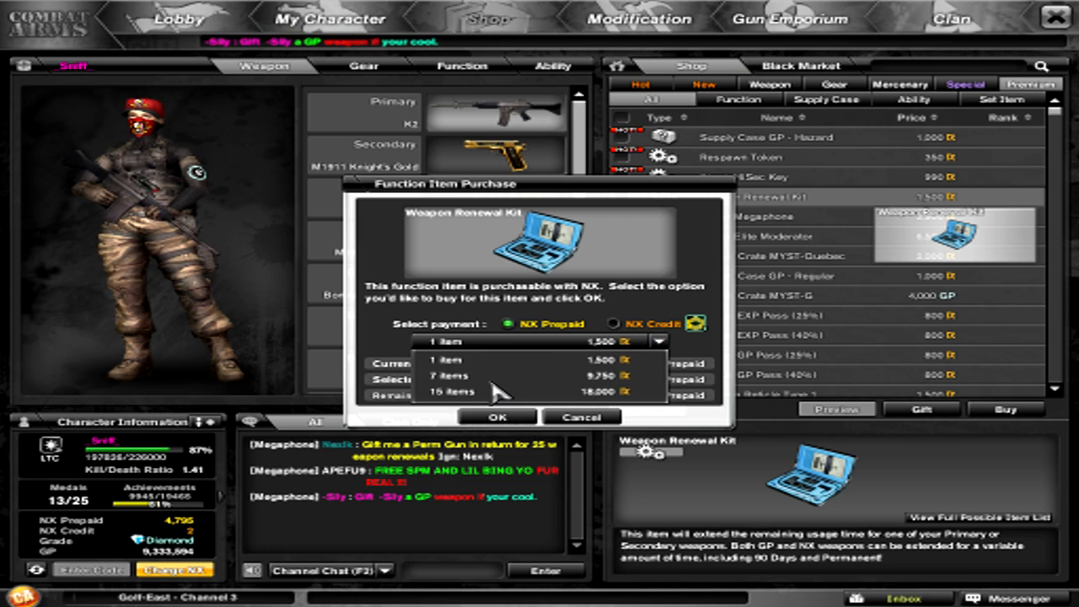
pyautogui.click(579, 417)
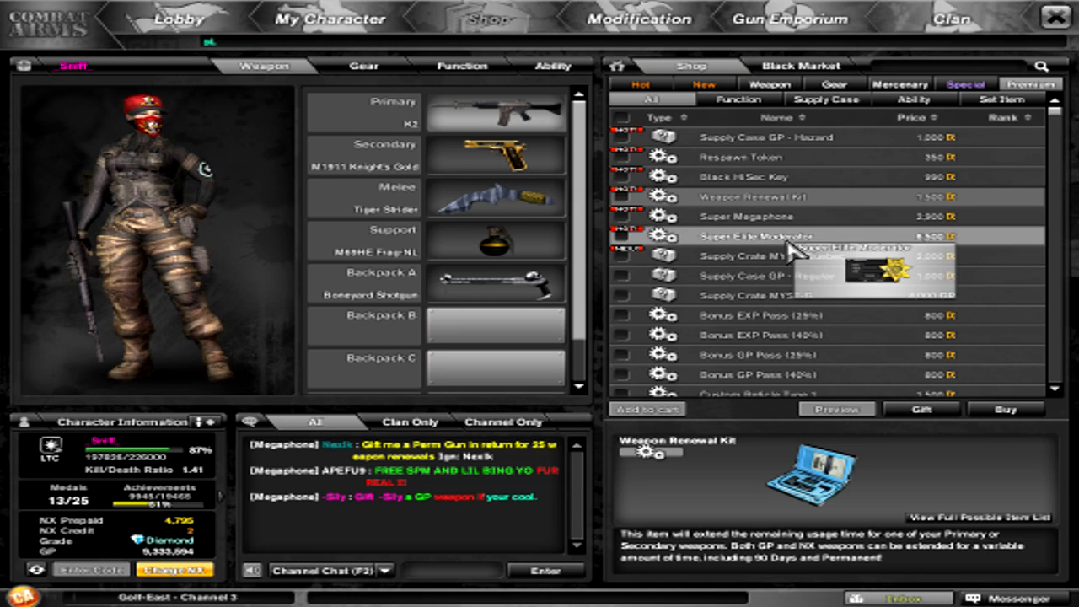
# - Gift two Supply Crate MYST-Quebec crates to player 'Neep_', dropping NX Prepaid to 795
pyautogui.click(759, 256)
pyautogui.write('Meep_')
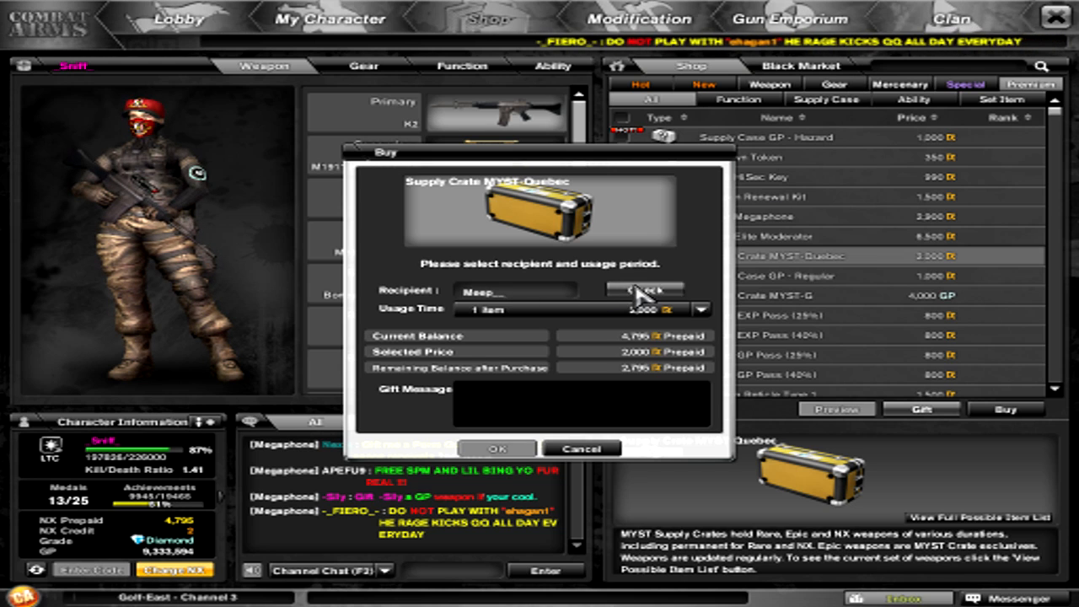
pyautogui.click(644, 290)
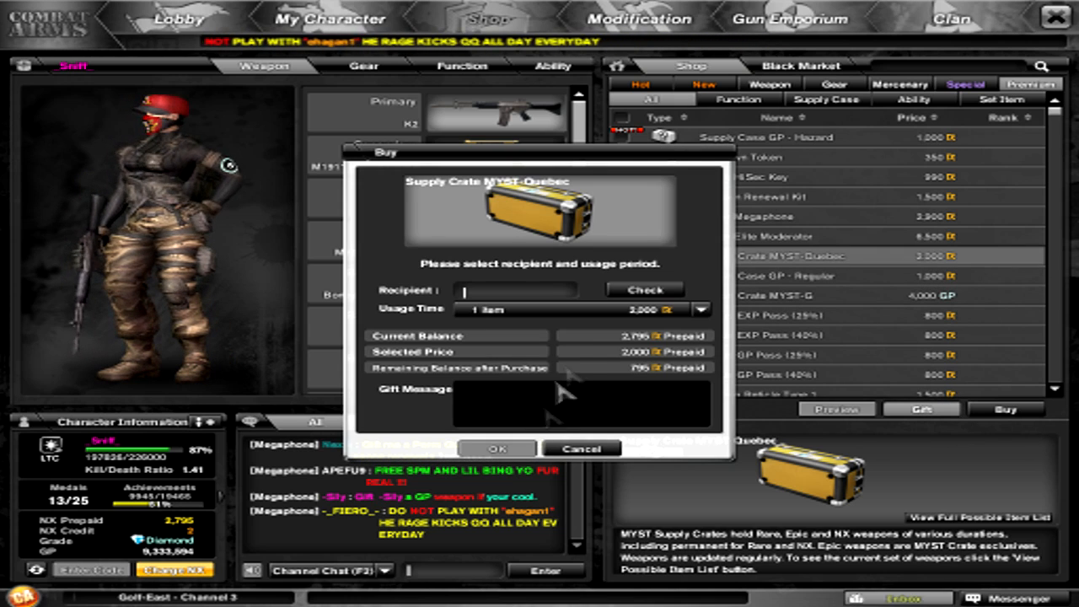
pyautogui.write('Neep__')
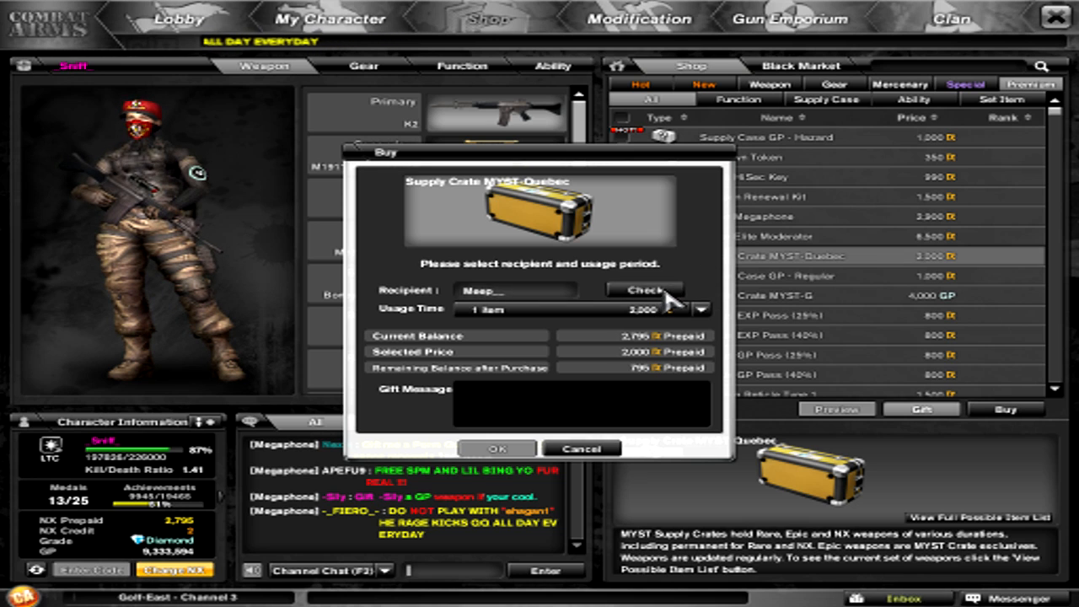
pyautogui.click(495, 449)
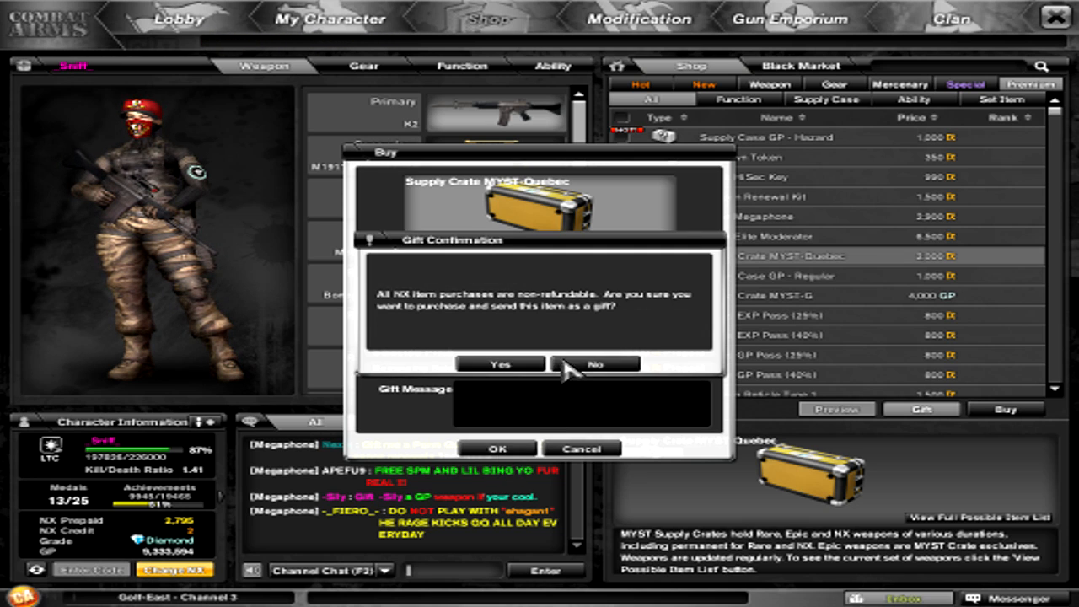
pyautogui.click(596, 364)
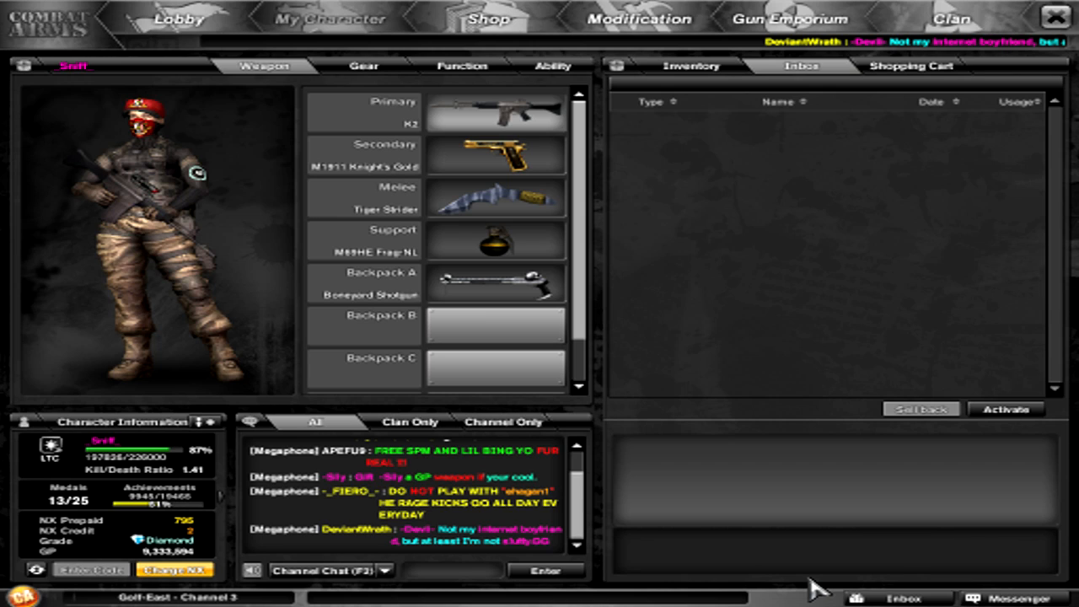
# - View the received Weapon Renewal Kits in the inbox, then switch to the weapon inventory
pyautogui.click(802, 66)
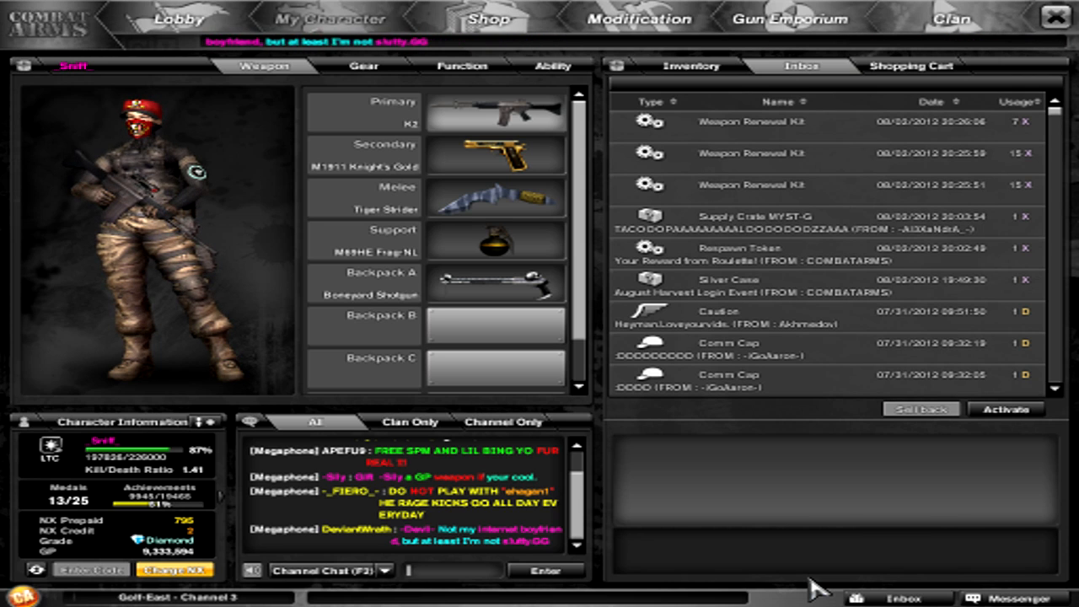
pyautogui.click(1004, 410)
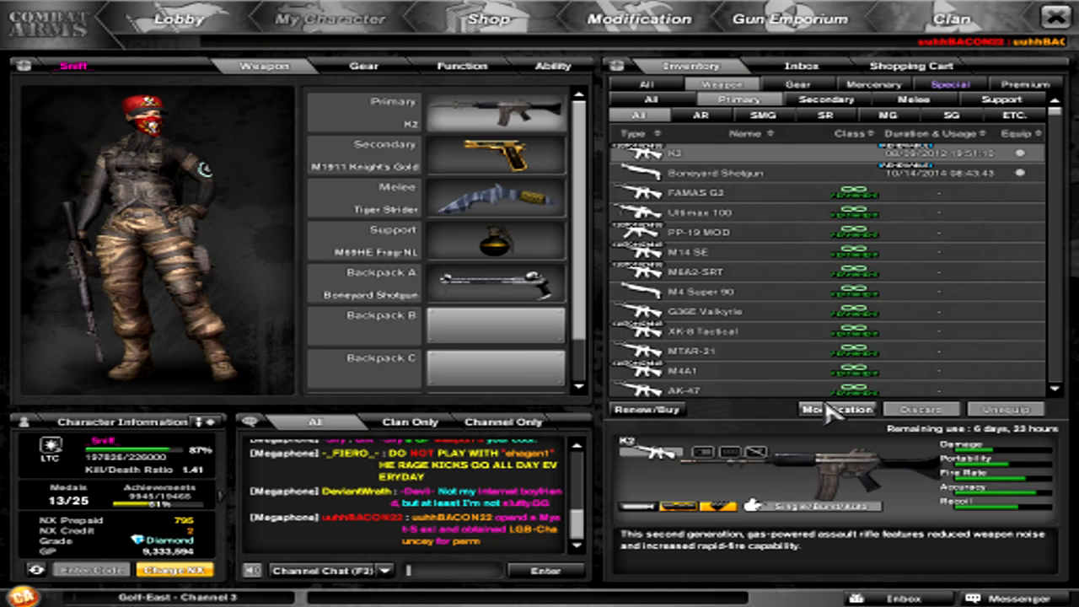
# - Detach the ACOG TA1 Scope and magazine from the K2 and discard the Extended Magazine I
pyautogui.click(836, 409)
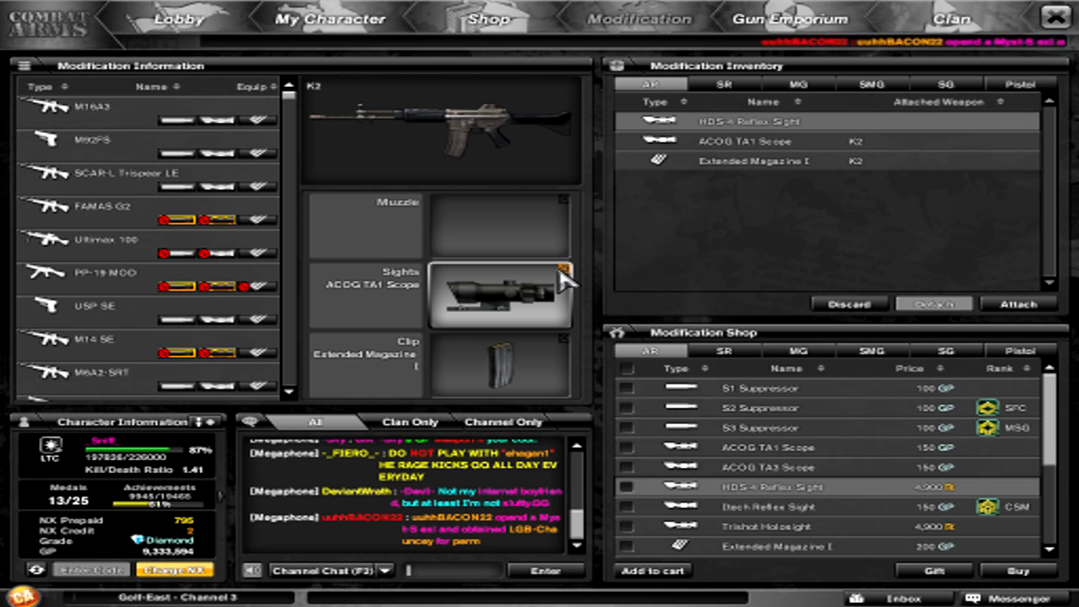
pyautogui.click(933, 304)
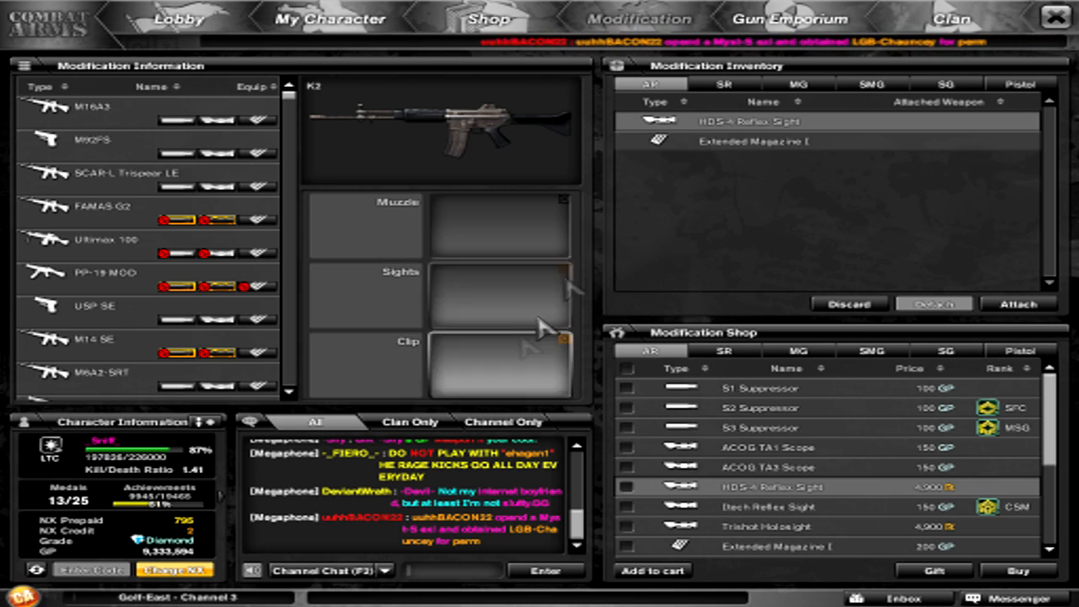
pyautogui.click(848, 304)
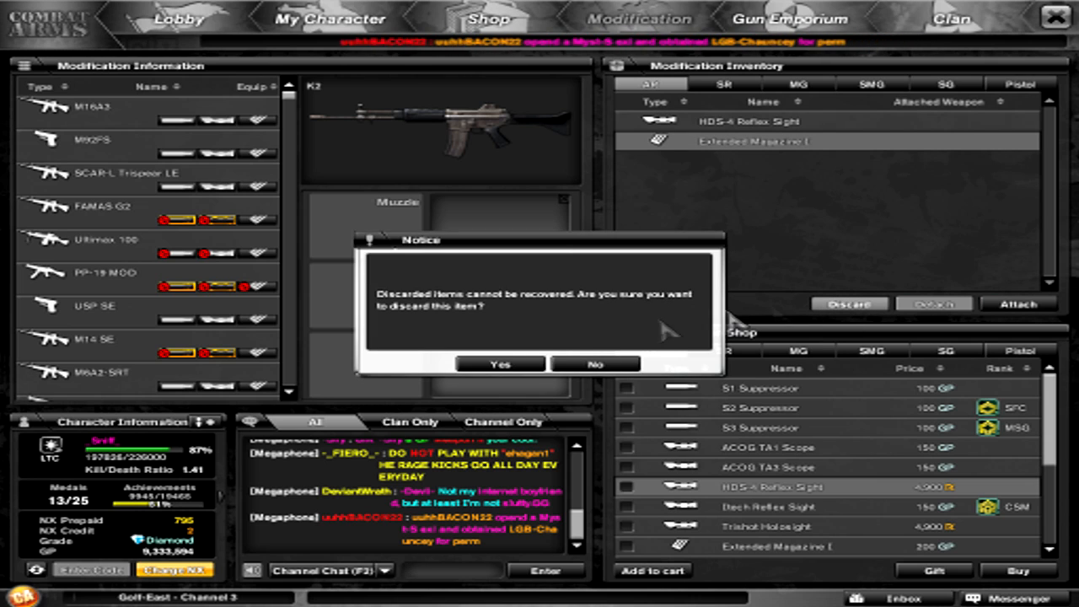
pyautogui.click(499, 364)
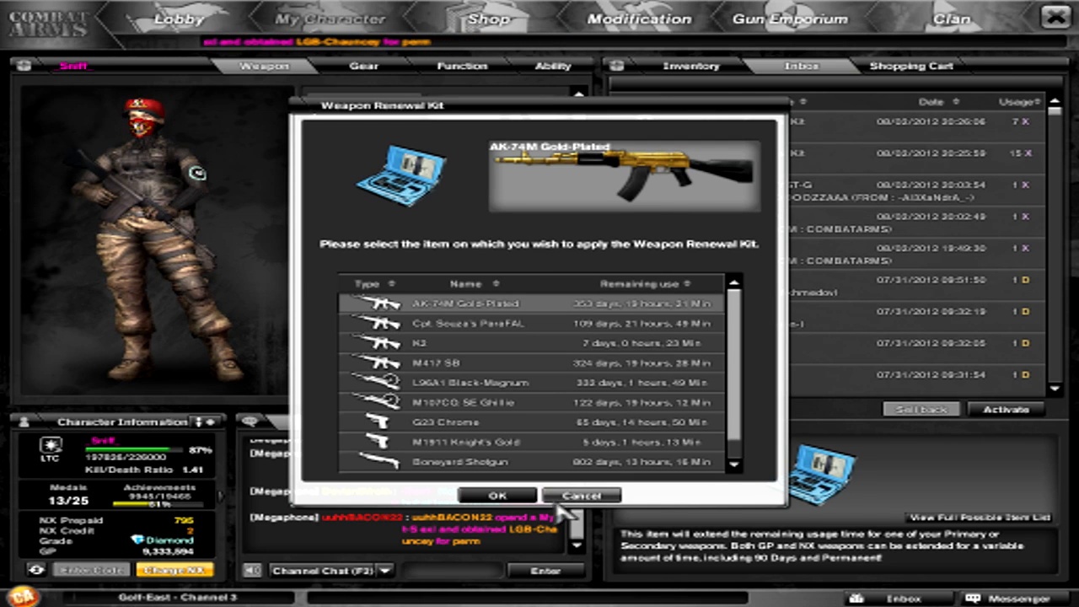
# - Activate the Weapon Renewal Kit from the inbox, cancel applying it, and view secondary weapons (M1911 at 5 days)
pyautogui.click(496, 495)
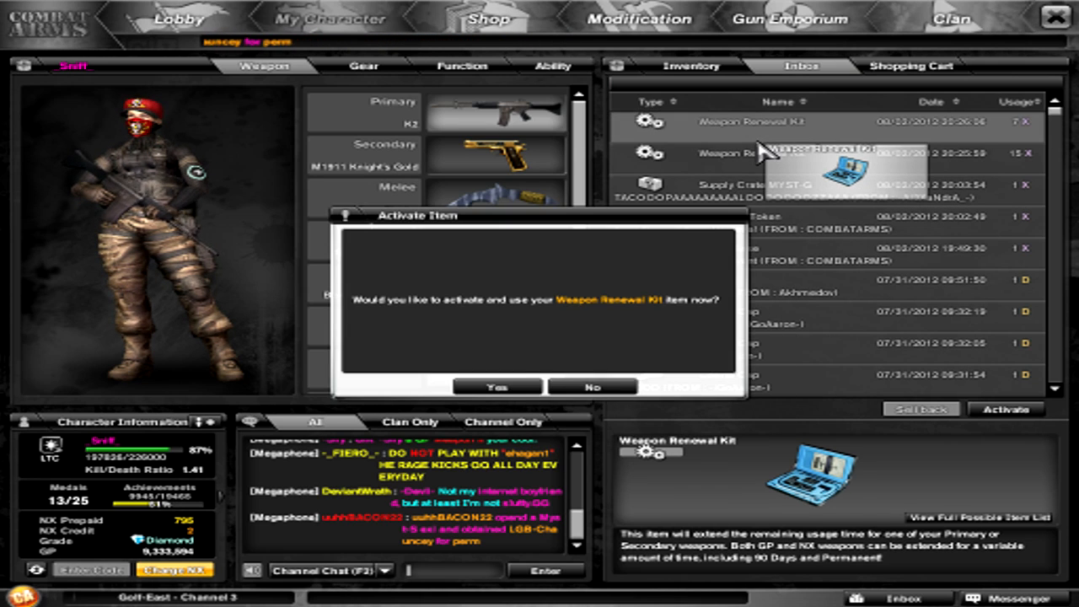
pyautogui.click(495, 386)
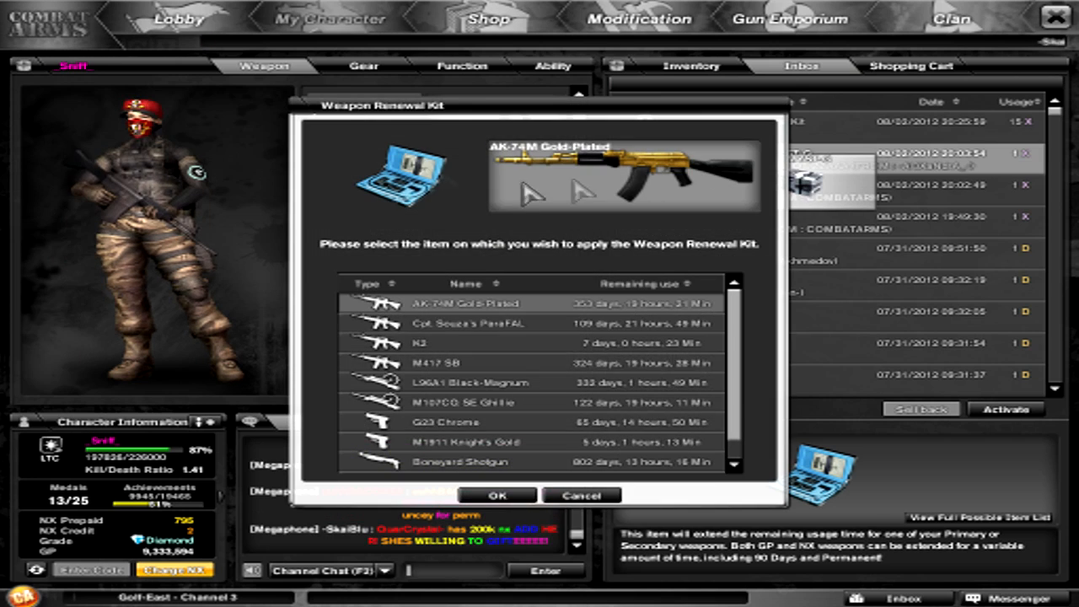
pyautogui.click(581, 495)
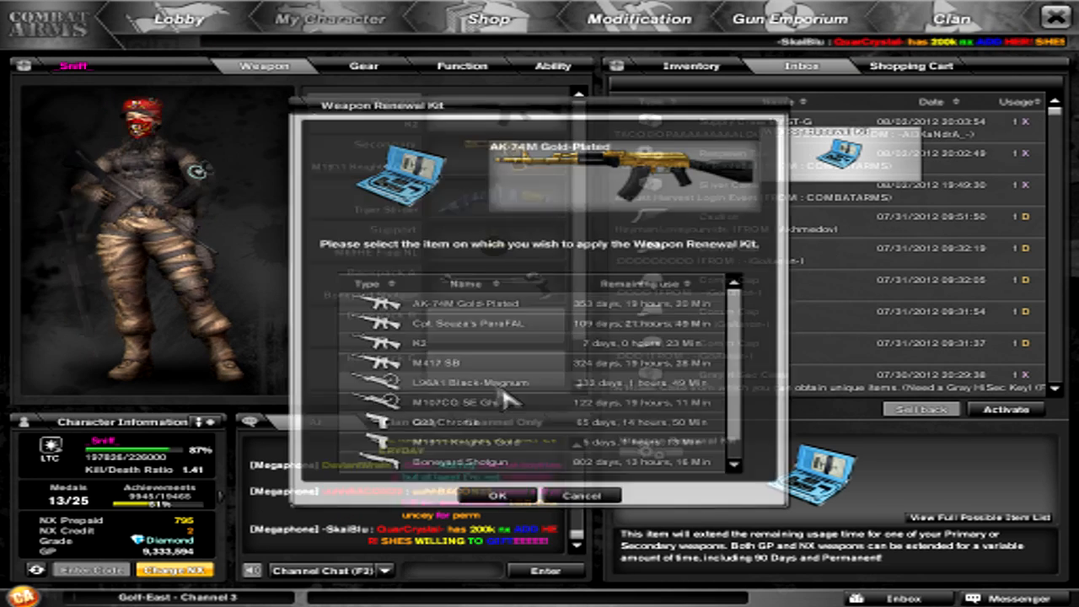
pyautogui.click(582, 495)
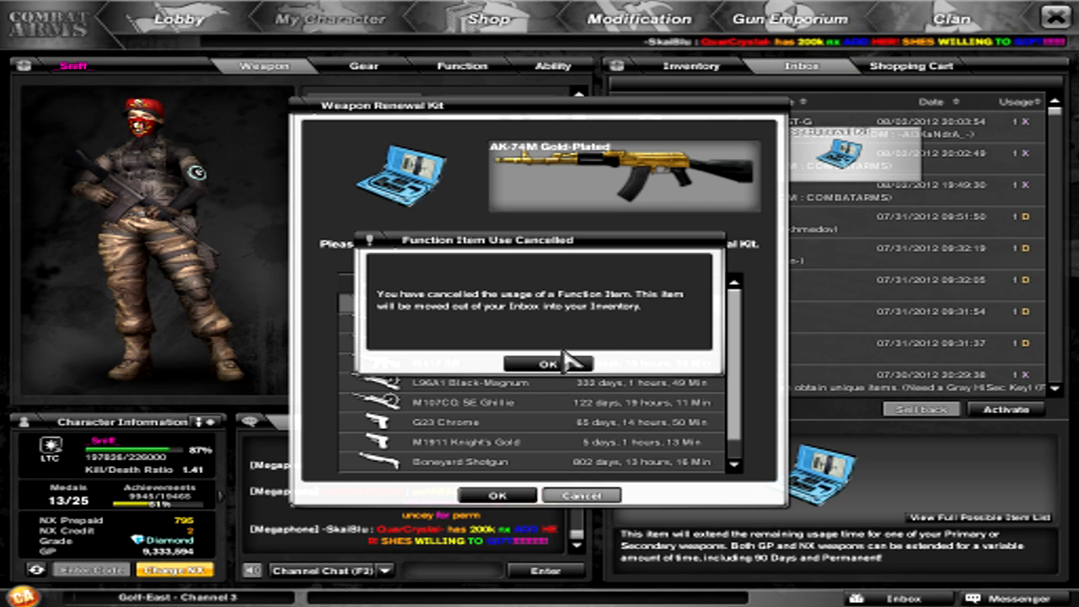
pyautogui.click(550, 364)
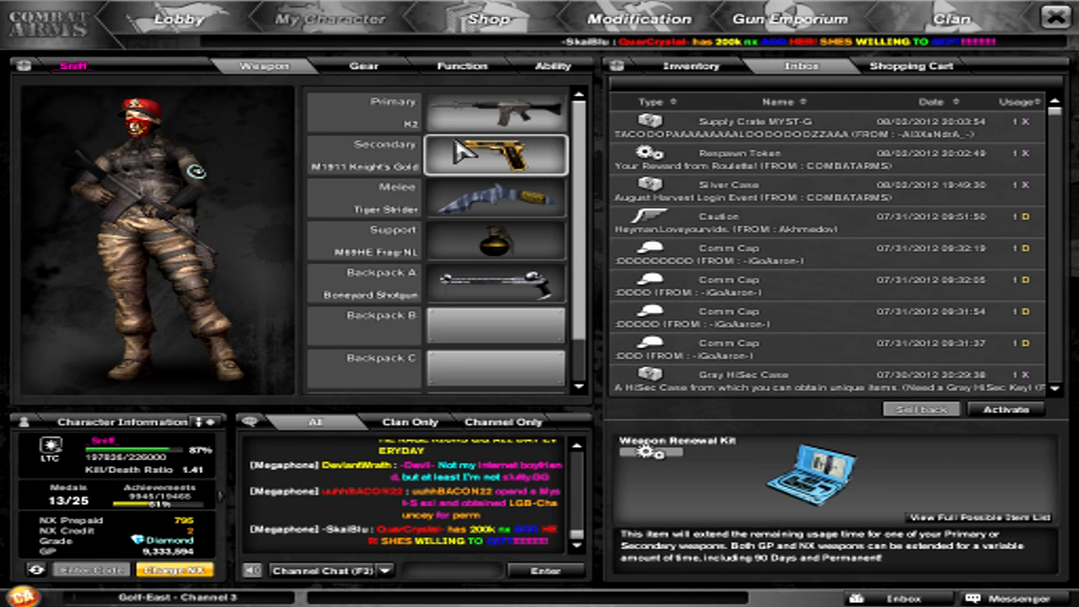
pyautogui.click(496, 155)
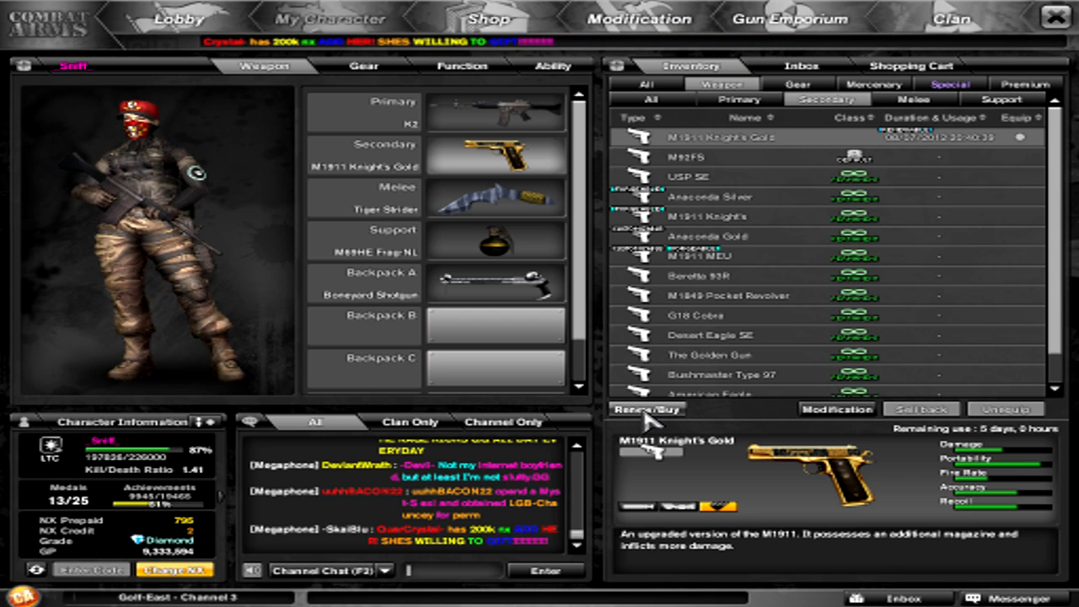
# - Apply the first Weapon Renewal Kits to the M1911 Knight's Gold, starting with a seven-day extension
pyautogui.click(647, 409)
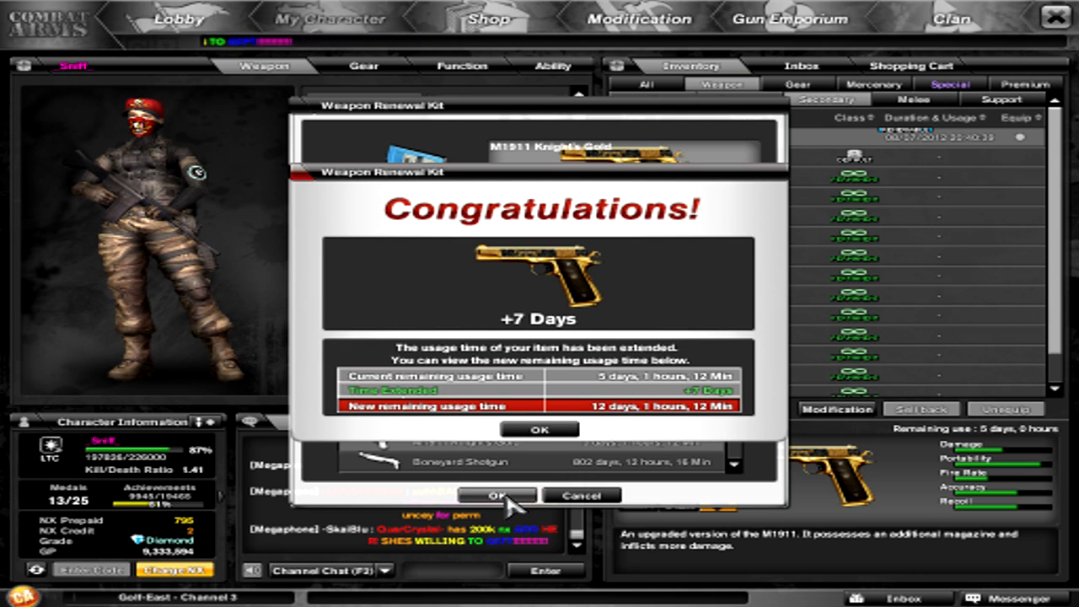
pyautogui.click(539, 430)
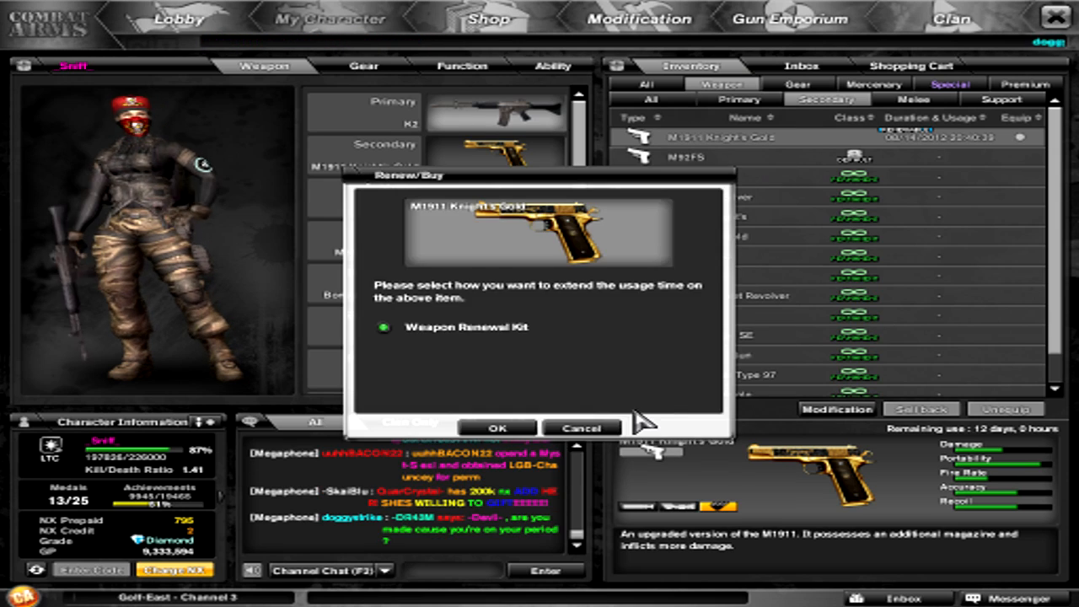
pyautogui.click(495, 428)
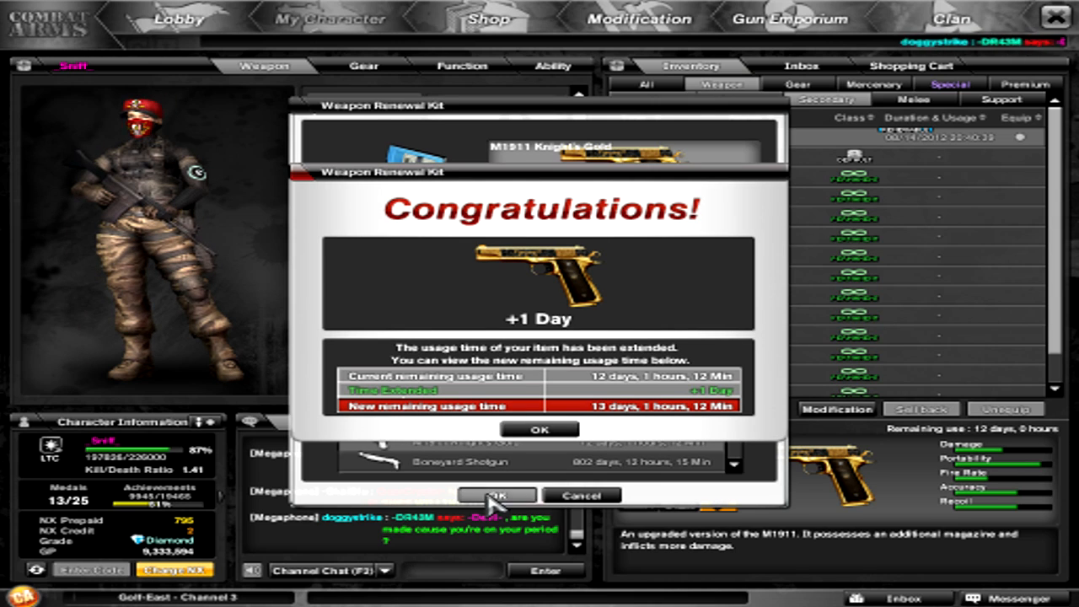
pyautogui.click(539, 430)
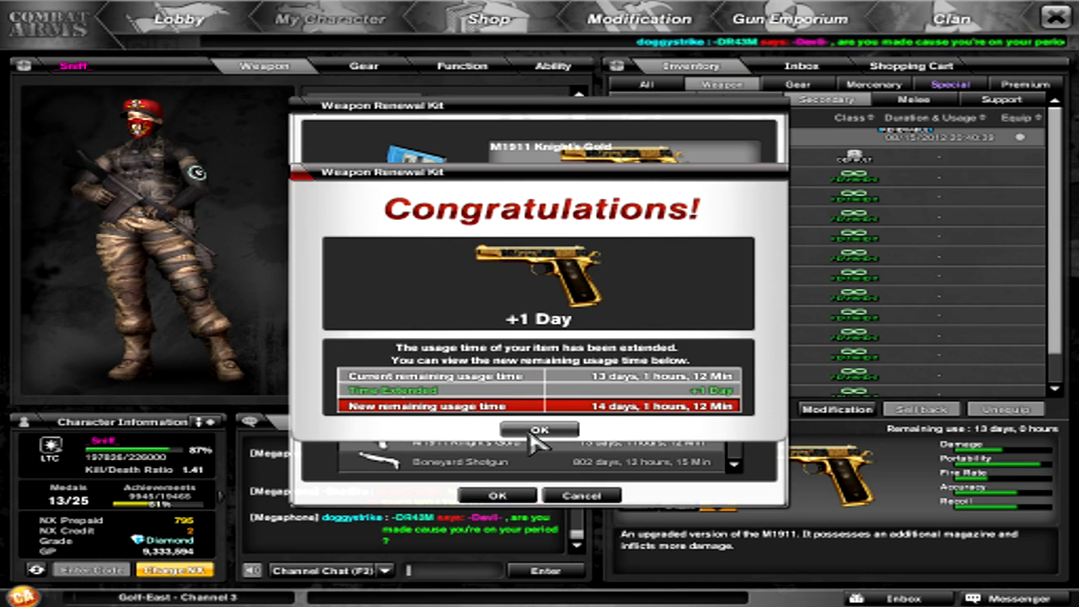
pyautogui.click(540, 430)
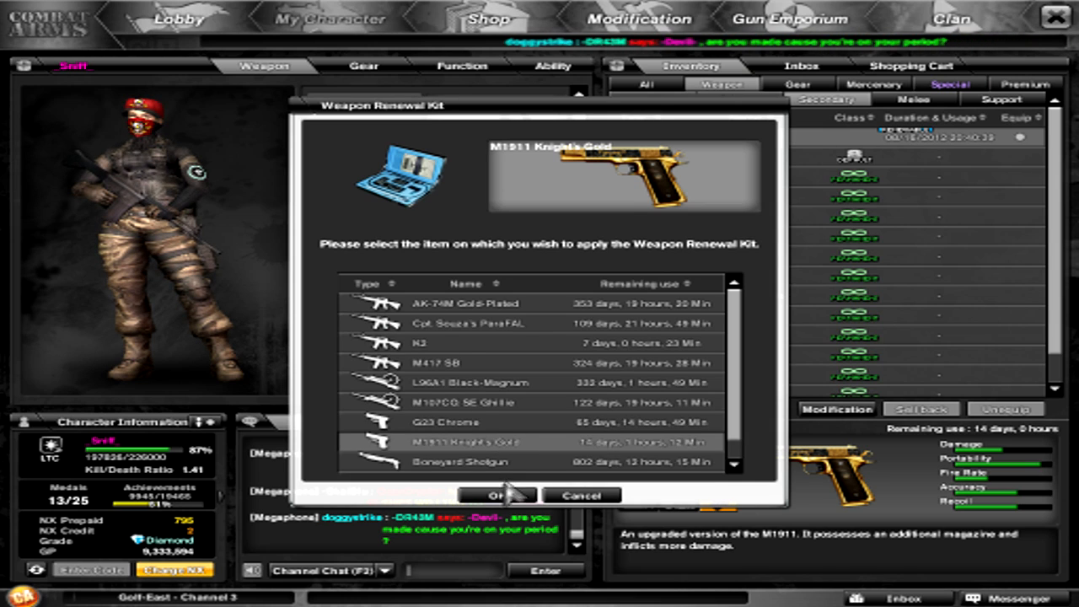
pyautogui.click(496, 496)
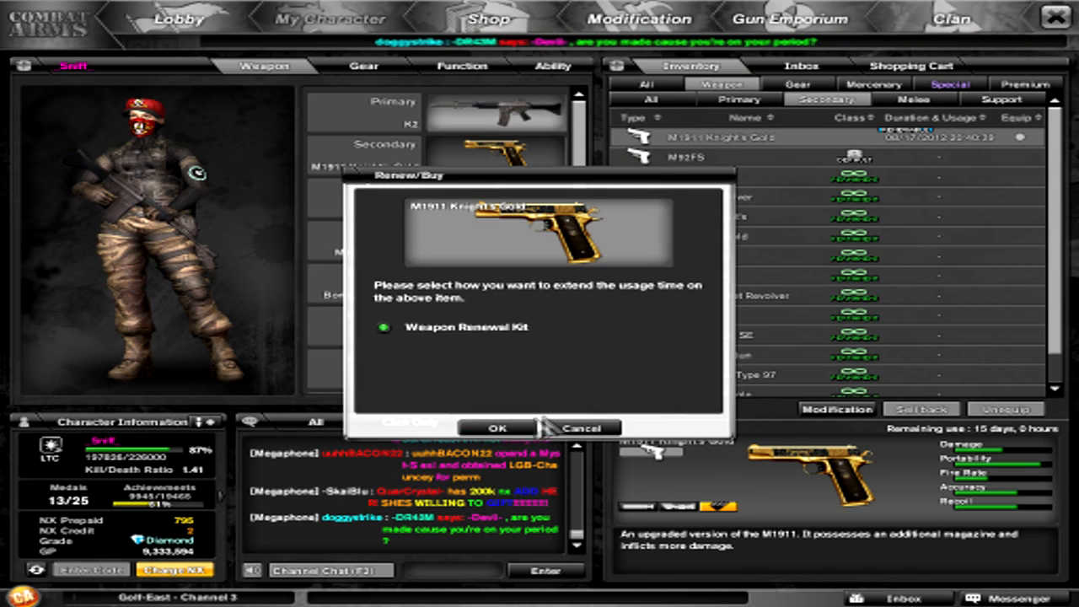
pyautogui.click(581, 428)
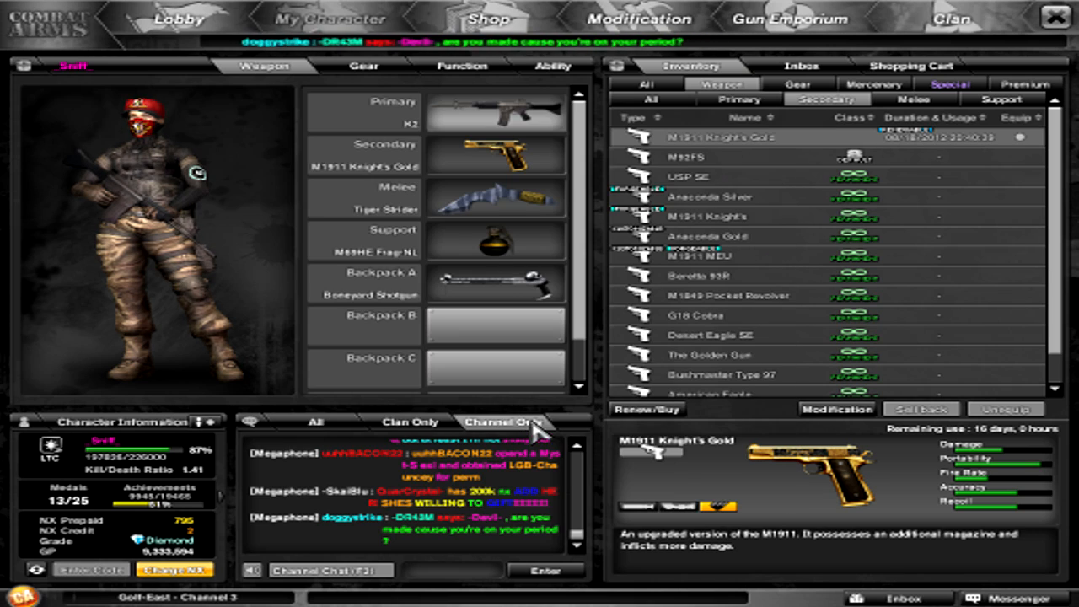
# - Apply several more Weapon Renewal Kits to the M1911 Knight's Gold from the Renew/Buy dialog
pyautogui.click(648, 409)
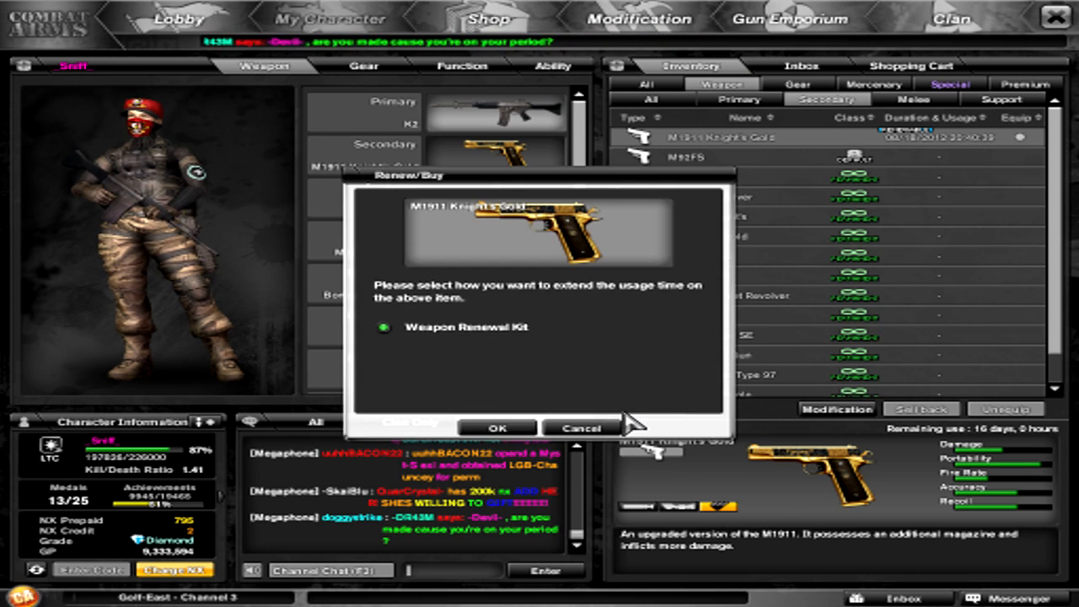
pyautogui.click(496, 429)
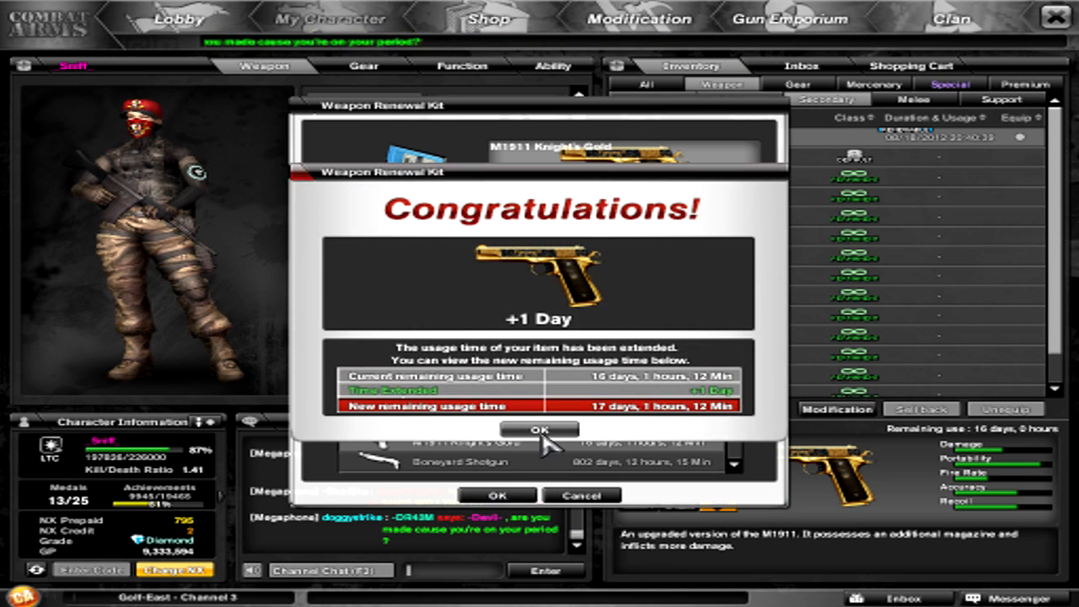
pyautogui.click(539, 430)
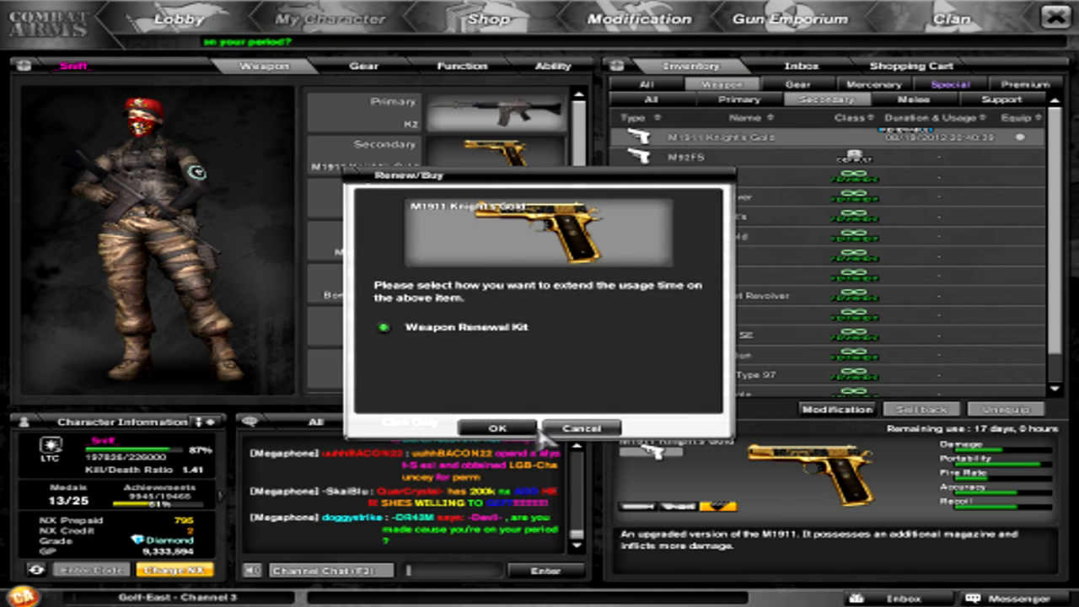
pyautogui.click(497, 428)
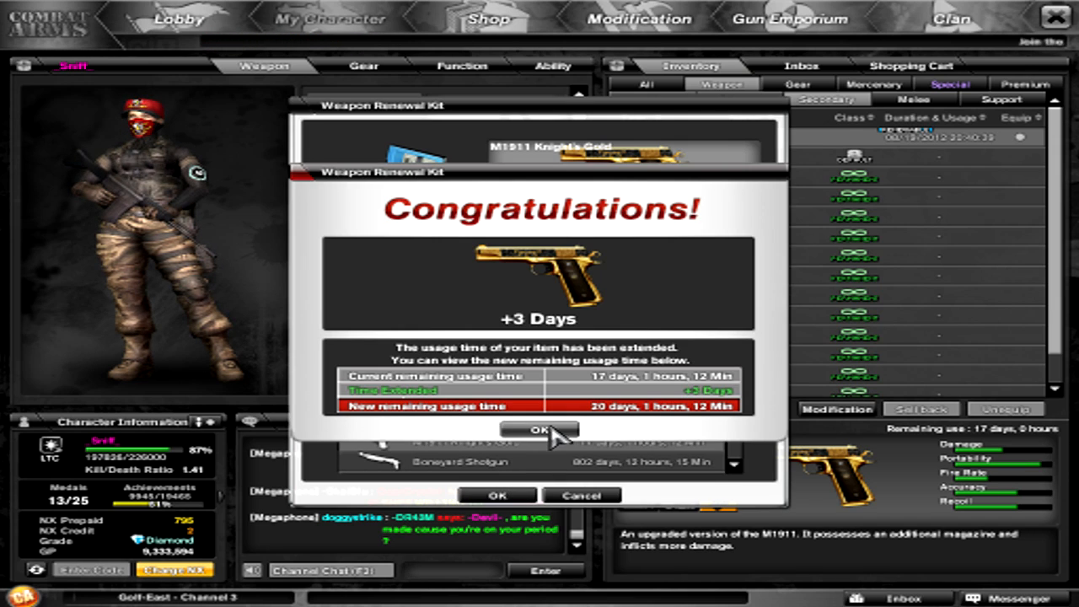
pyautogui.click(540, 430)
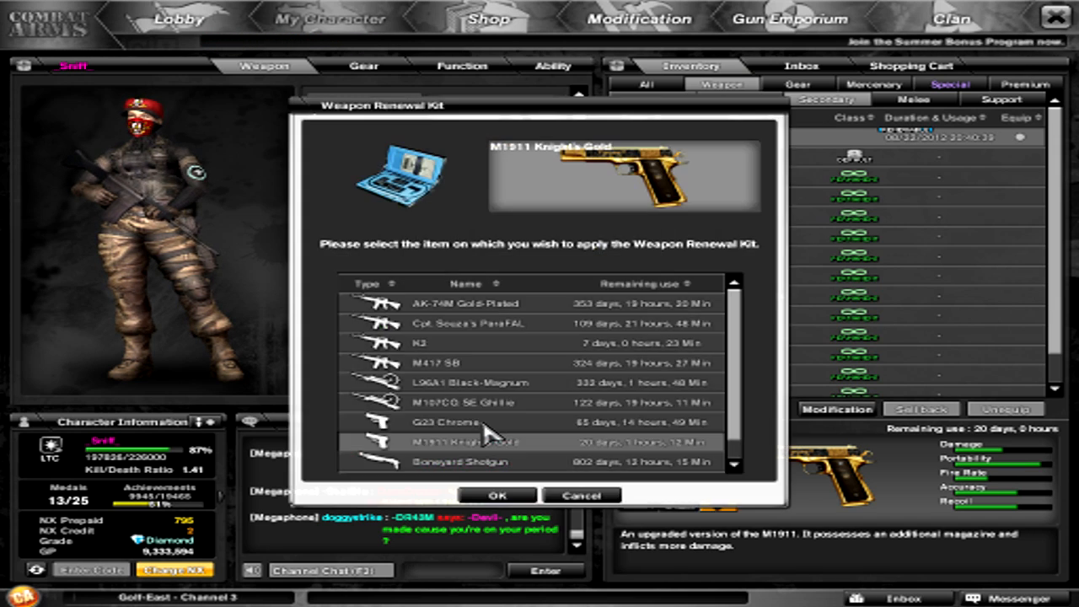
pyautogui.click(496, 495)
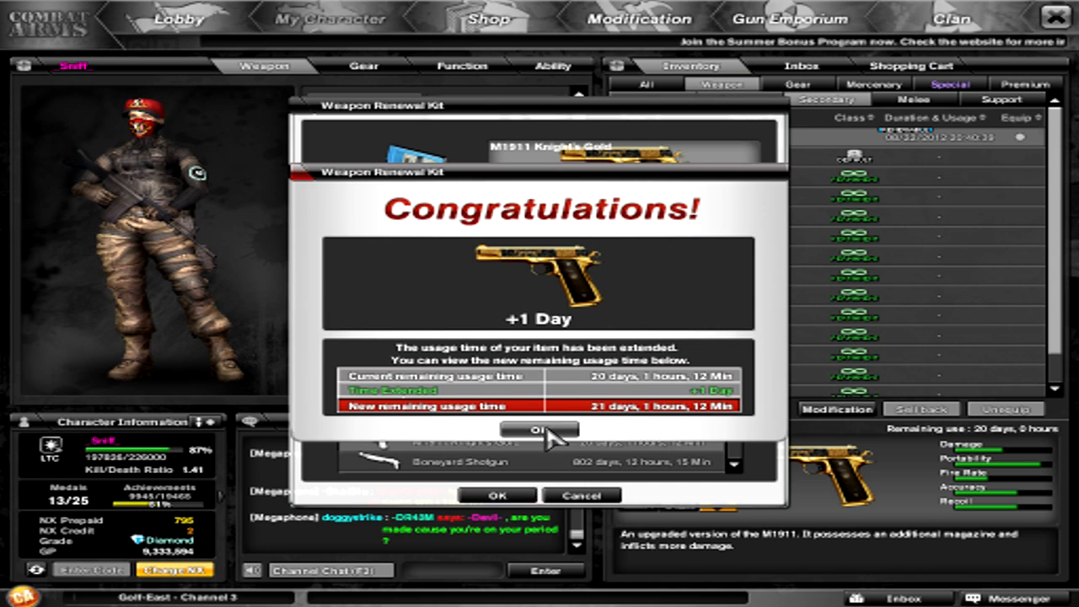
pyautogui.click(537, 430)
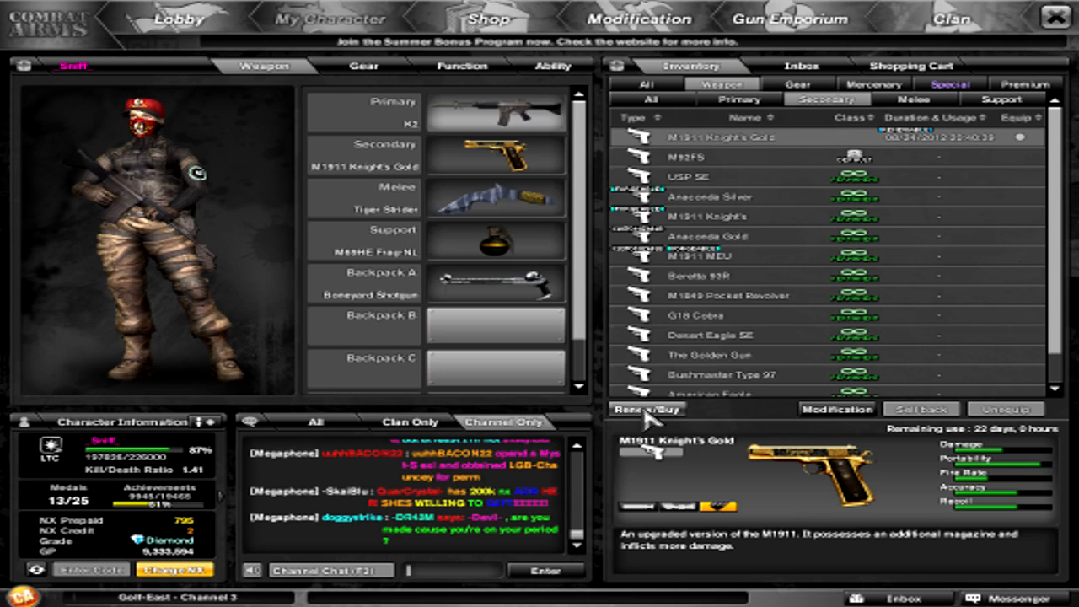
# - Keep renewing the M1911 Knight's Gold until it reaches 32 days of remaining use
pyautogui.click(645, 409)
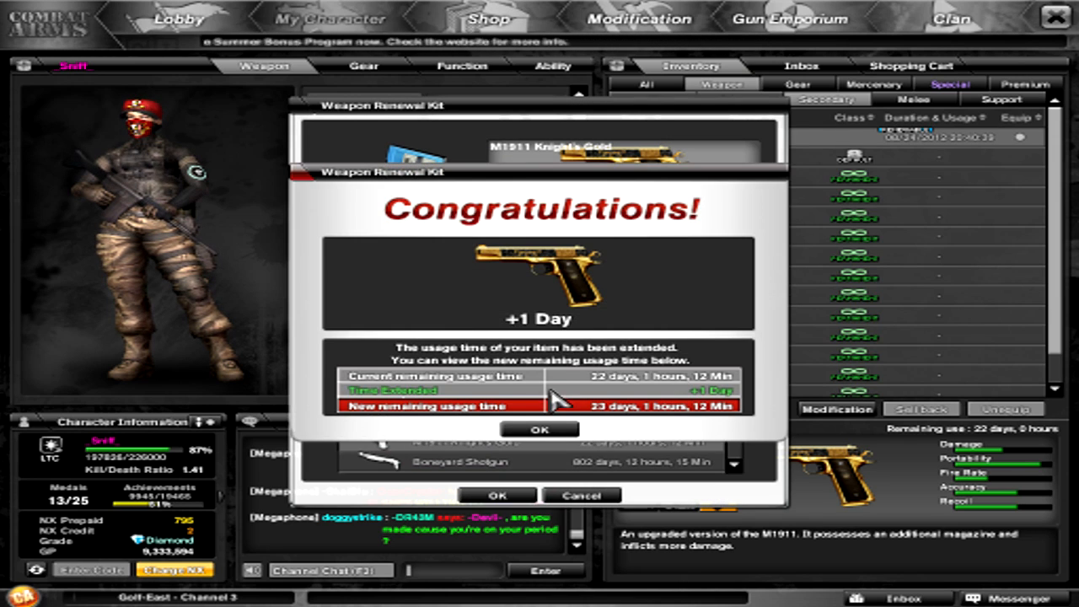
pyautogui.click(539, 430)
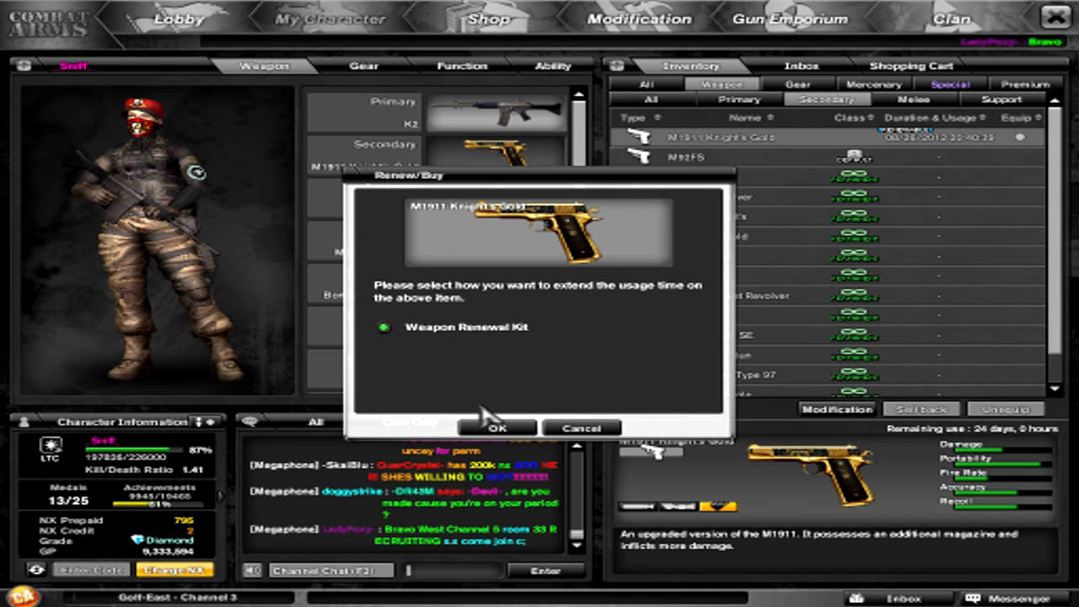
pyautogui.click(497, 428)
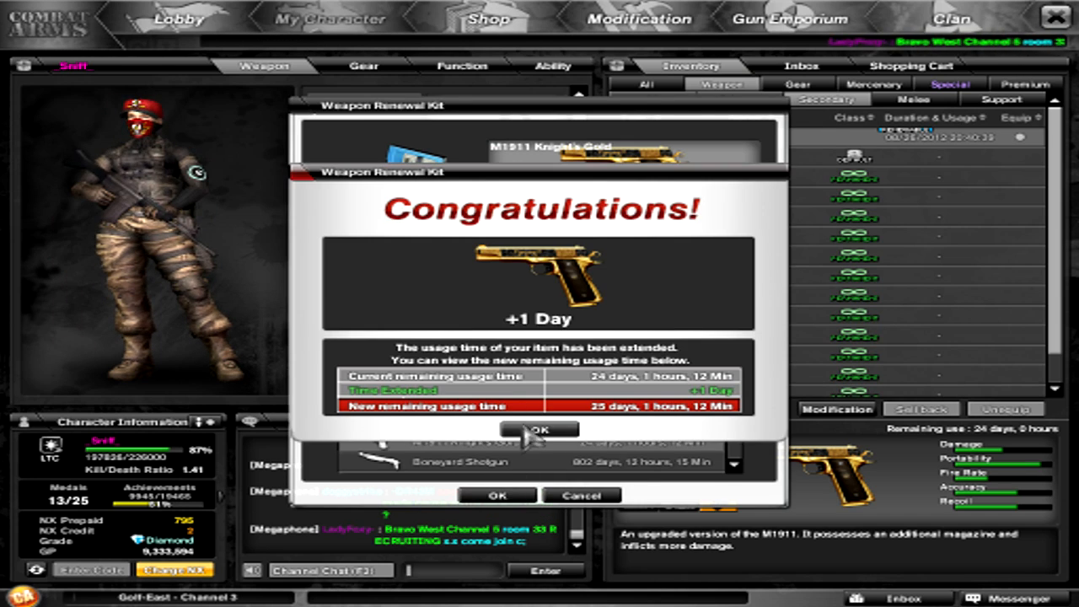
pyautogui.click(539, 432)
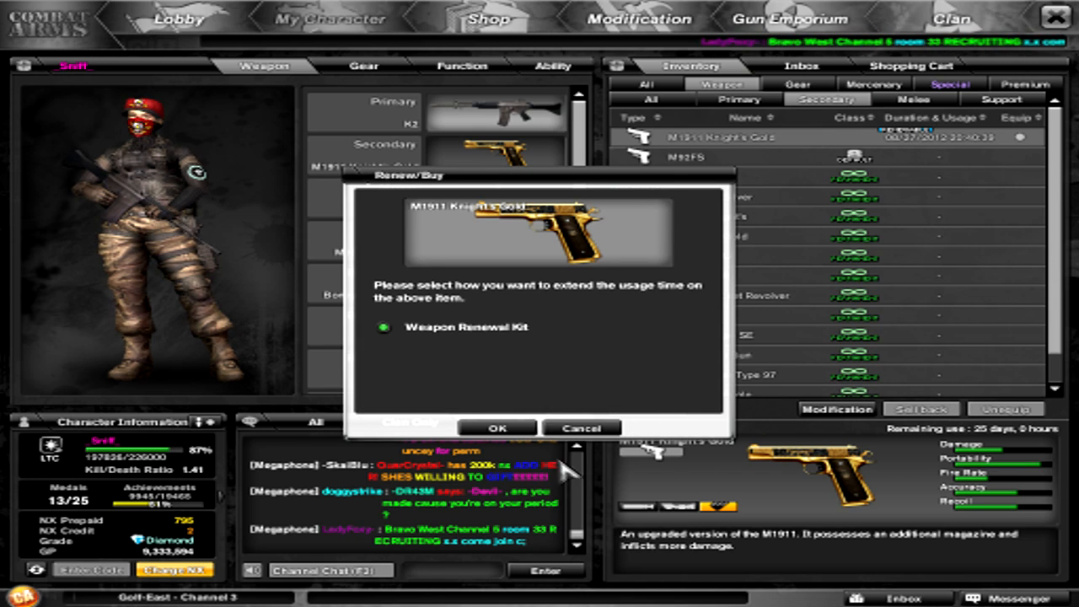
pyautogui.click(496, 428)
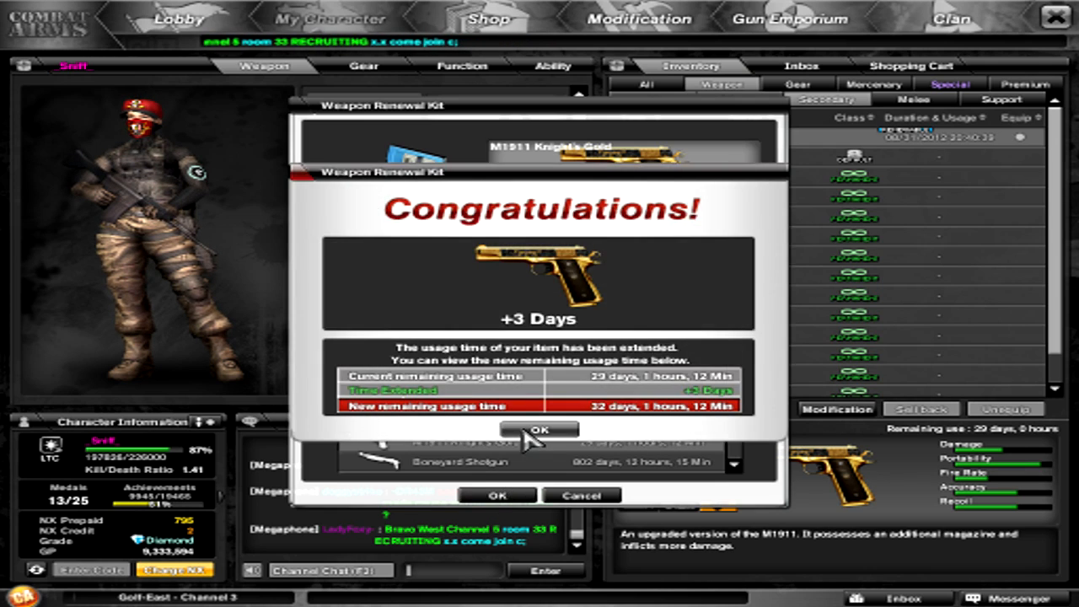
pyautogui.click(540, 429)
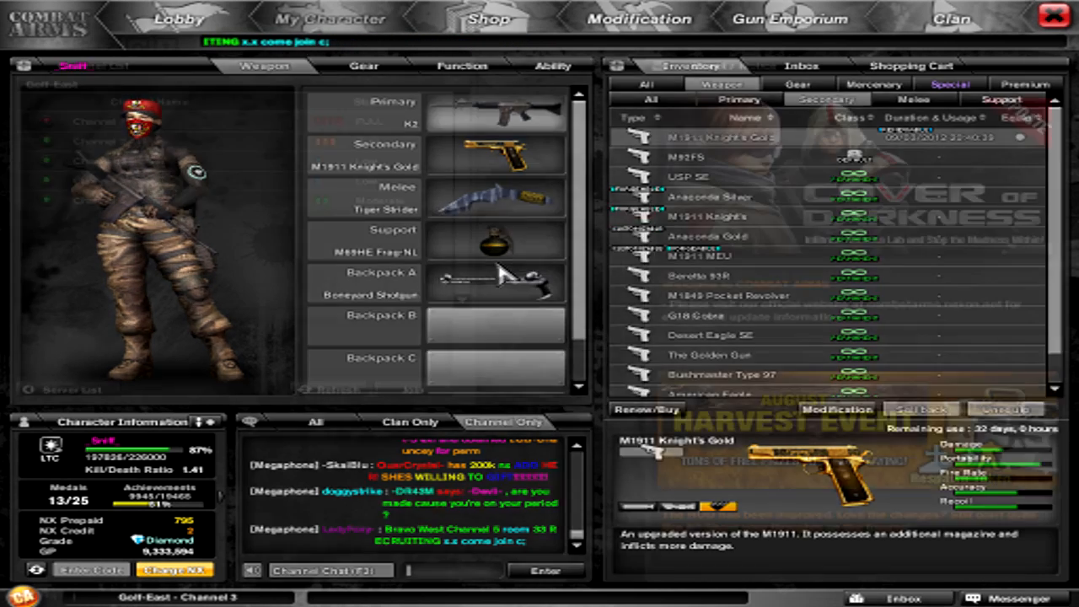
# - Switch to Black Market-West Channel 2 and return to the character's inventory
pyautogui.click(178, 19)
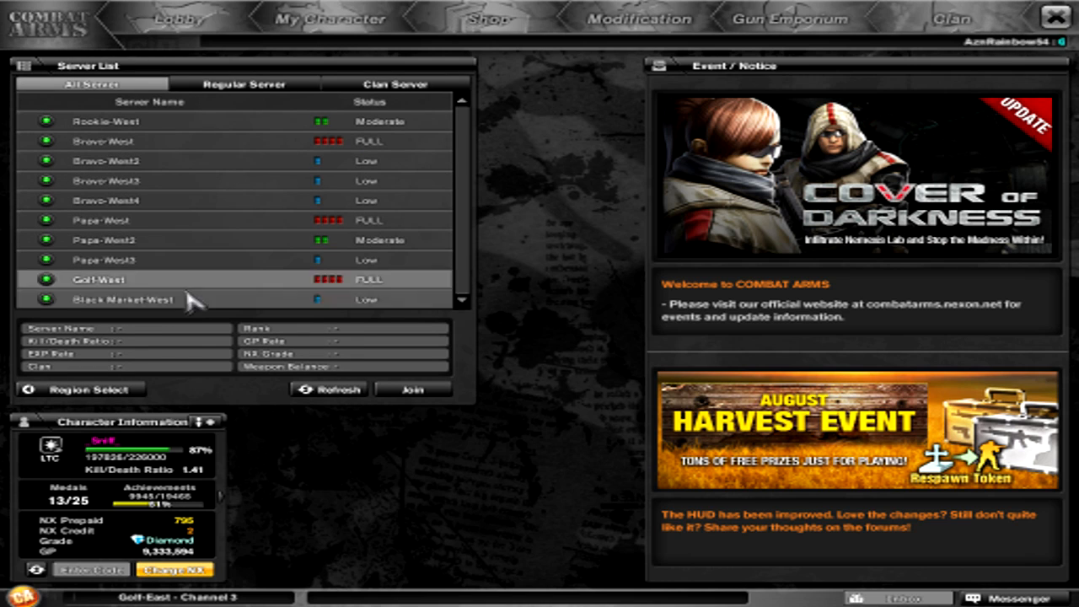
pyautogui.click(412, 388)
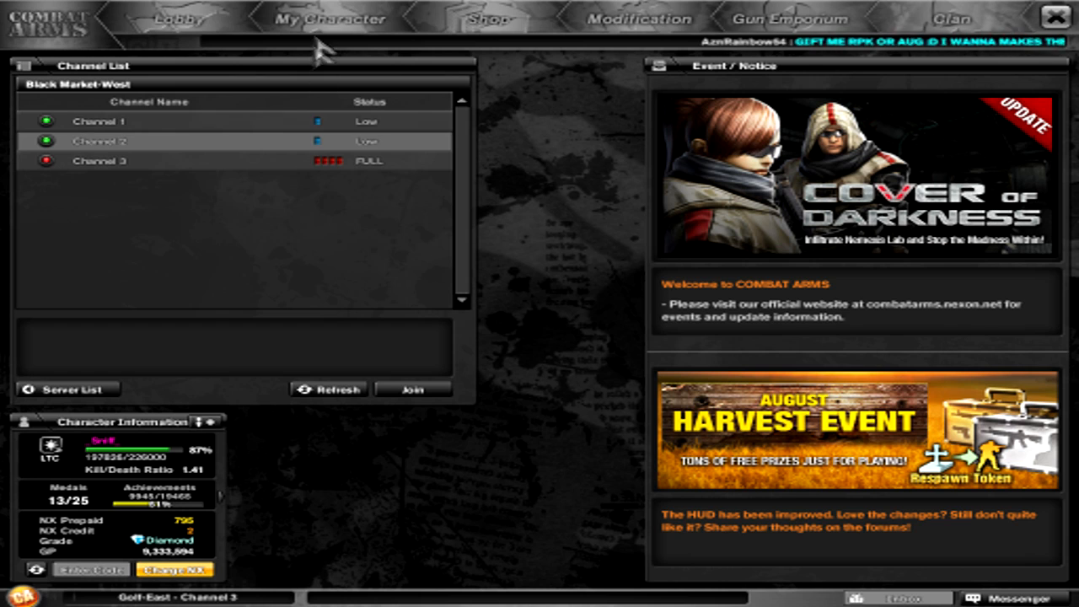
pyautogui.click(411, 387)
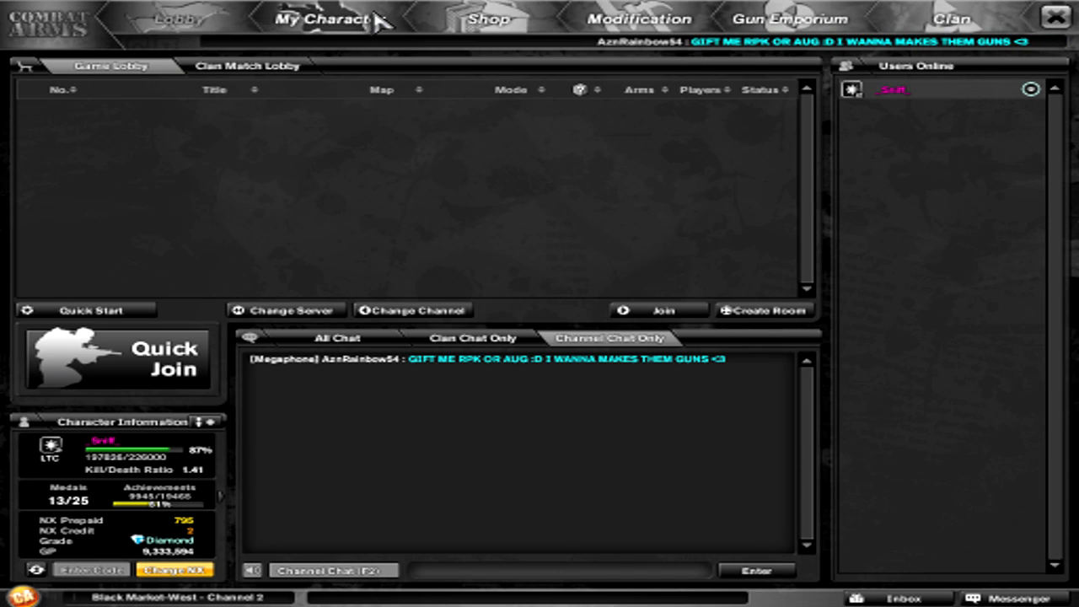
pyautogui.click(330, 19)
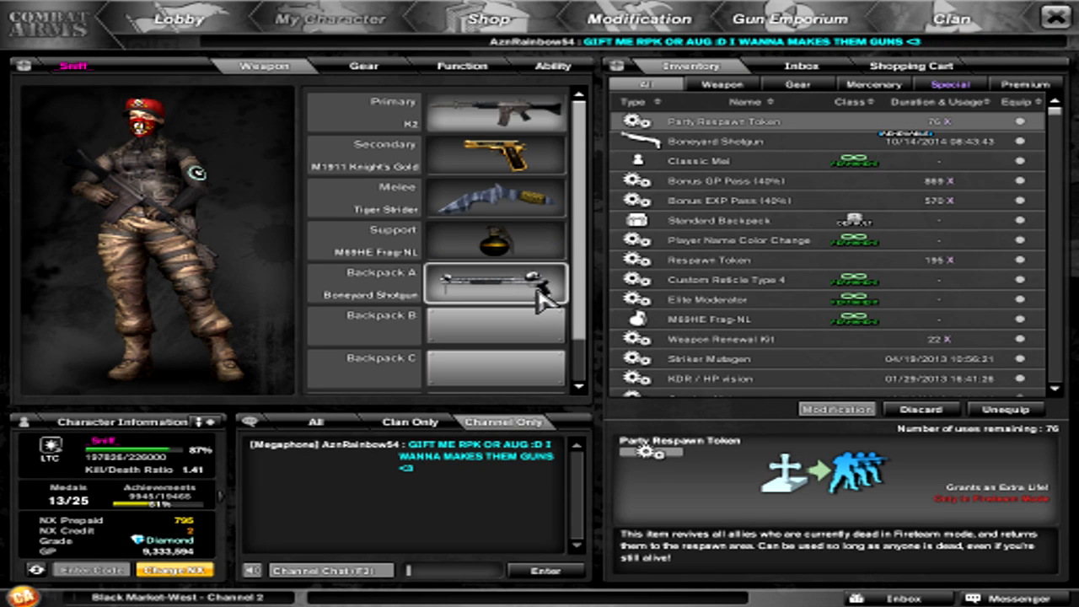
# - Apply Weapon Renewal Kits to the M1911 Knight's Gold, selecting it as the target weapon
pyautogui.click(836, 410)
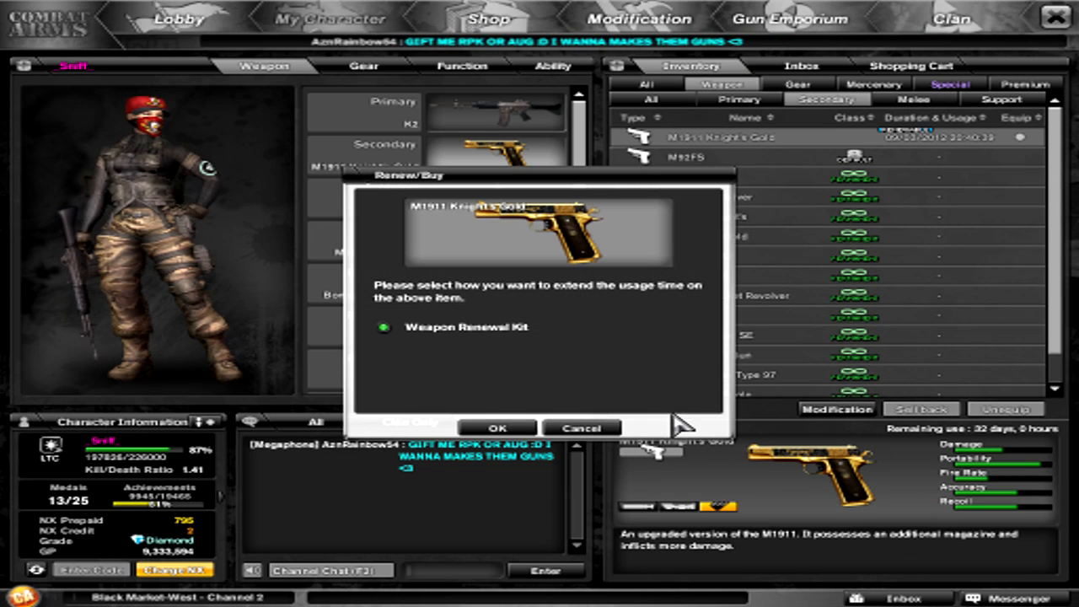
pyautogui.click(497, 428)
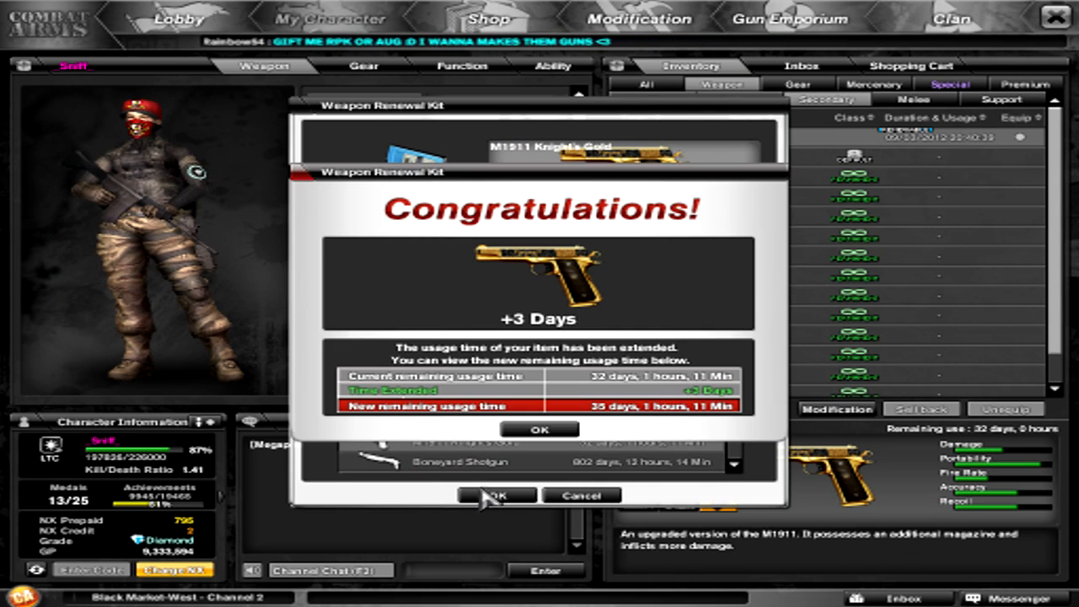
pyautogui.click(540, 430)
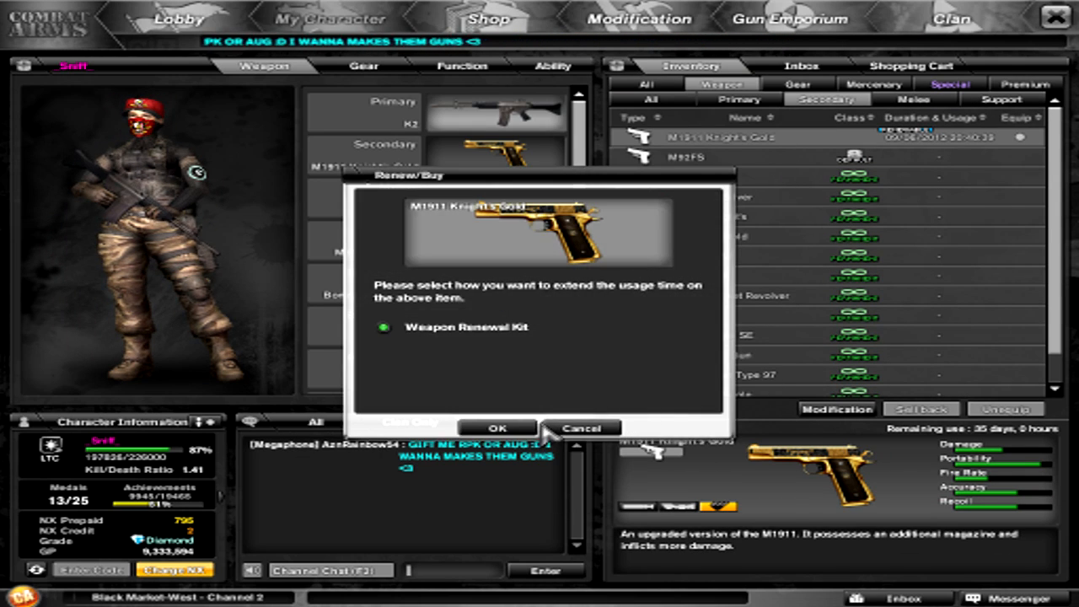
pyautogui.click(497, 428)
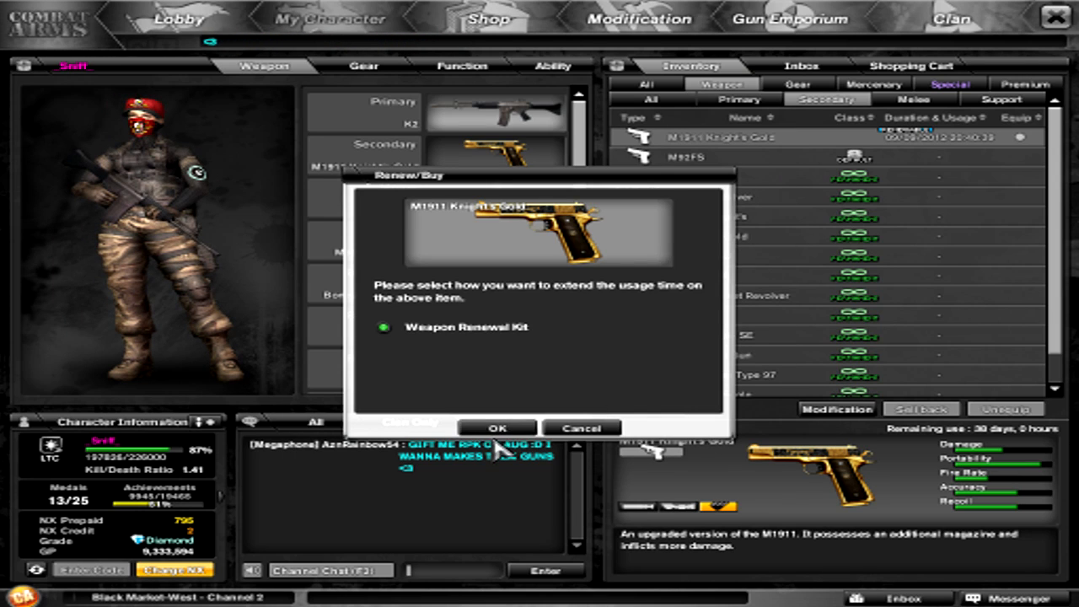
pyautogui.click(496, 428)
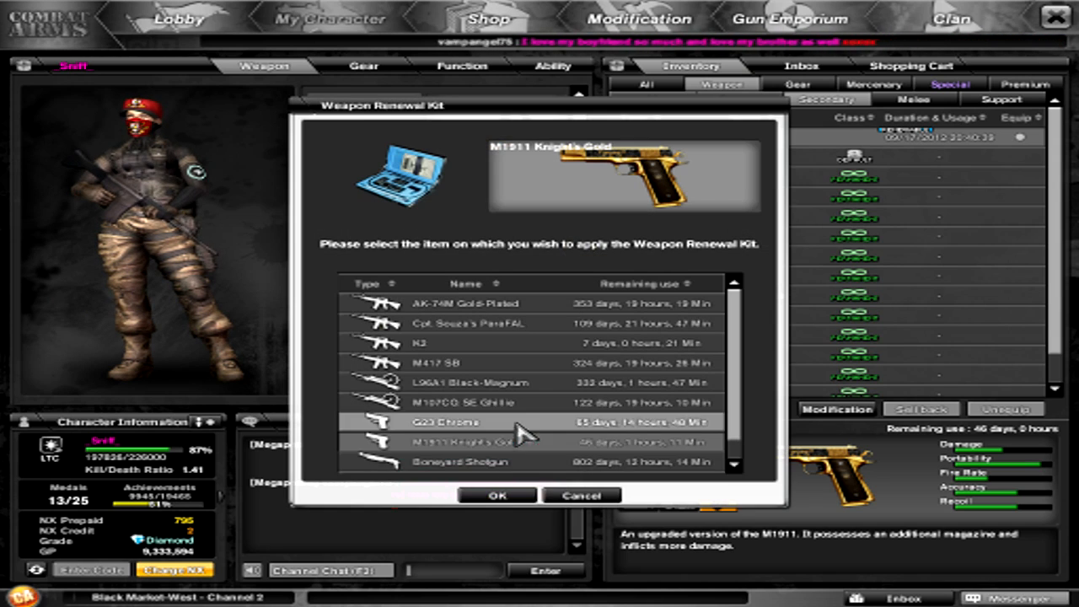
pyautogui.click(495, 495)
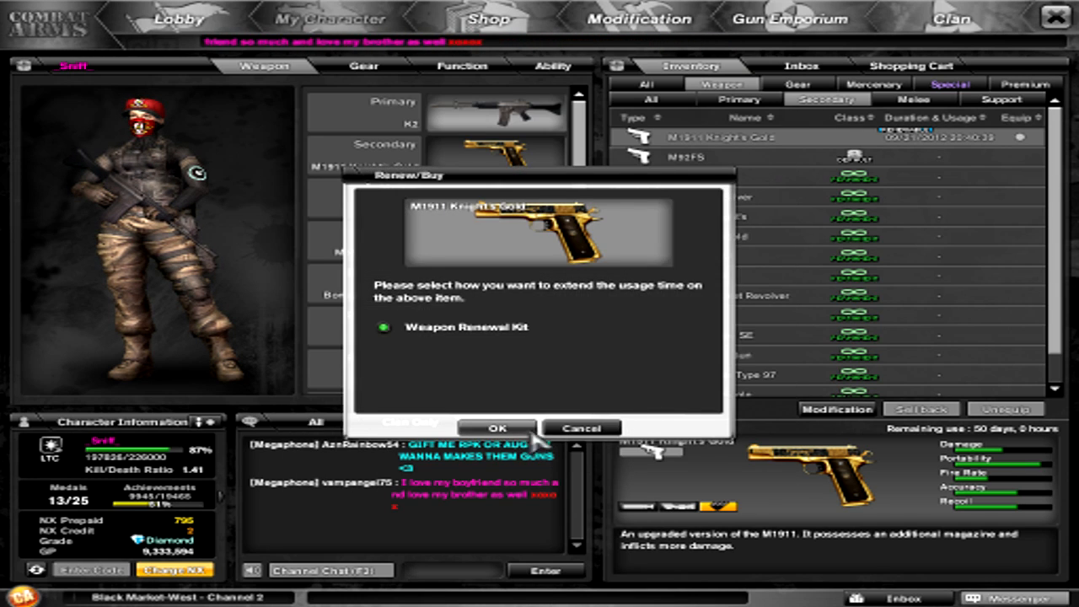
# - Apply further renewal kits until the M1911 Knight's Gold shows 65 days of use
pyautogui.click(496, 429)
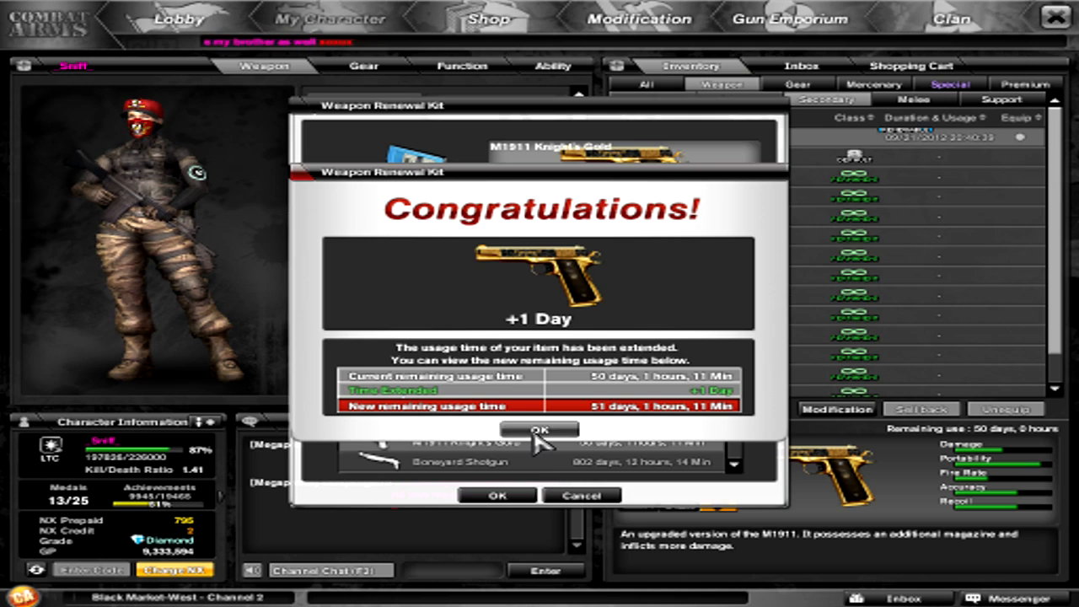
pyautogui.click(538, 429)
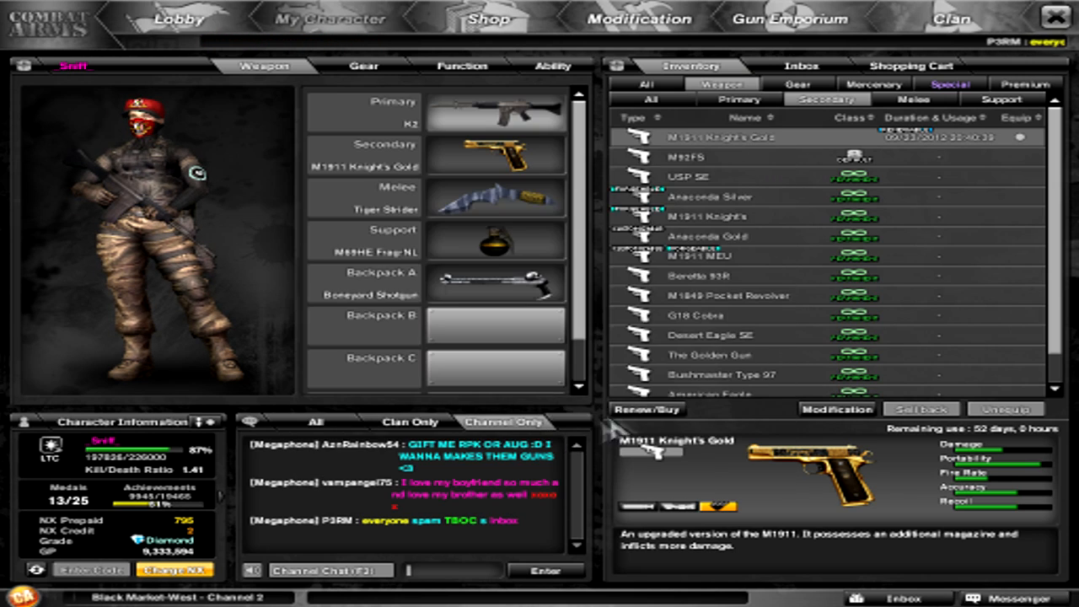
pyautogui.click(647, 409)
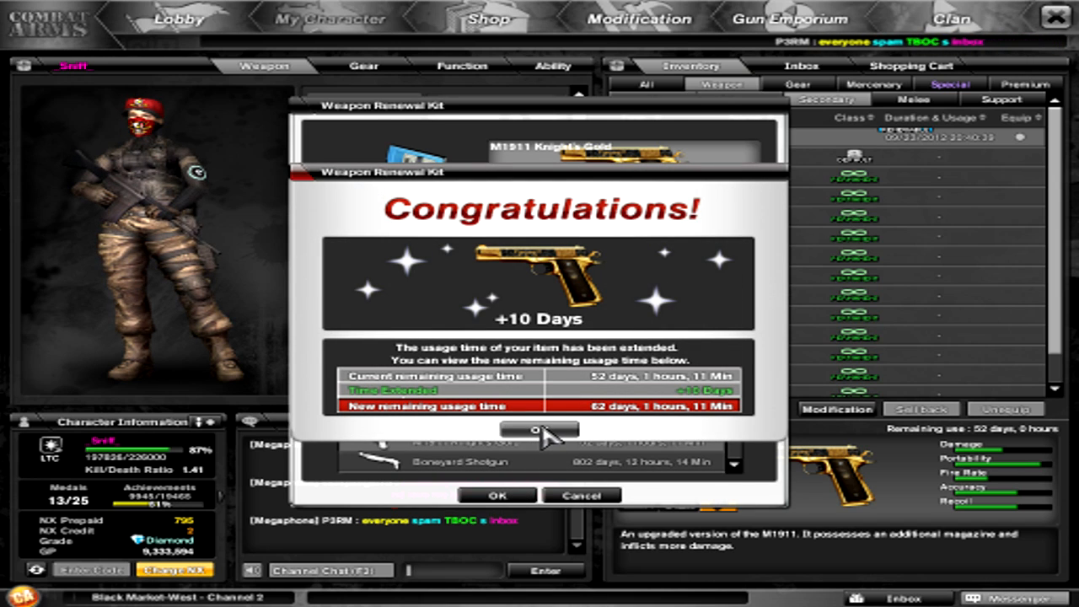
pyautogui.click(536, 430)
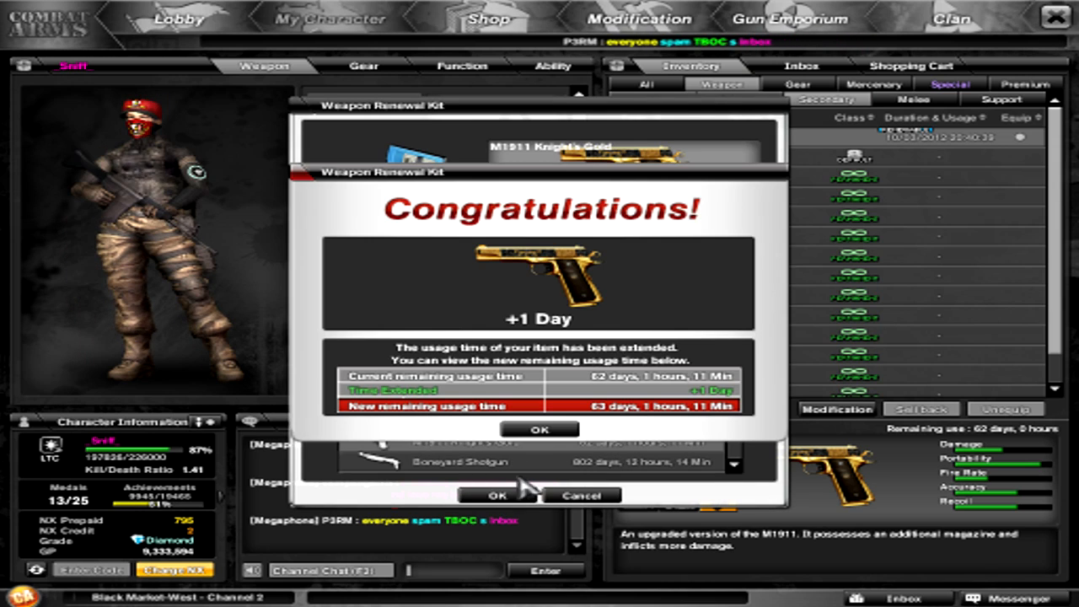
pyautogui.click(539, 430)
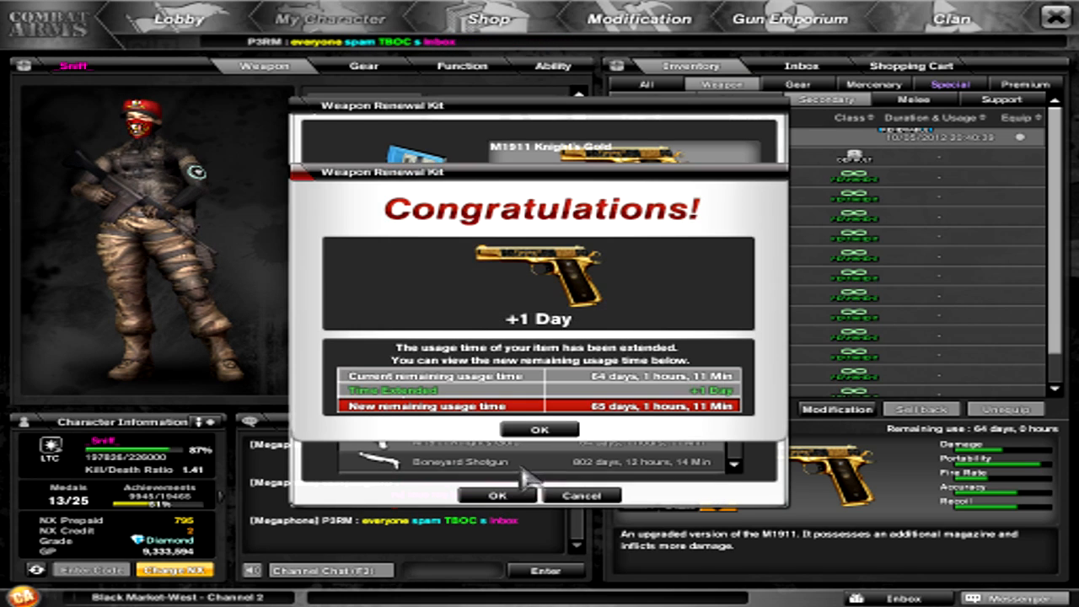
# - Renew the M1911 Knight's Gold again, including a +90 days extension
pyautogui.click(540, 430)
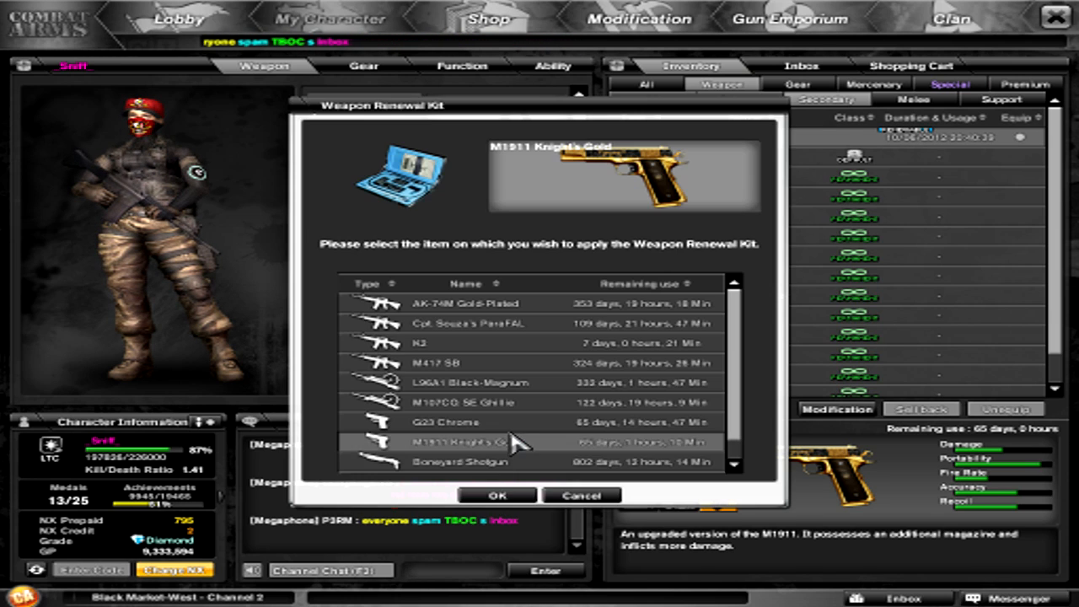
pyautogui.click(495, 495)
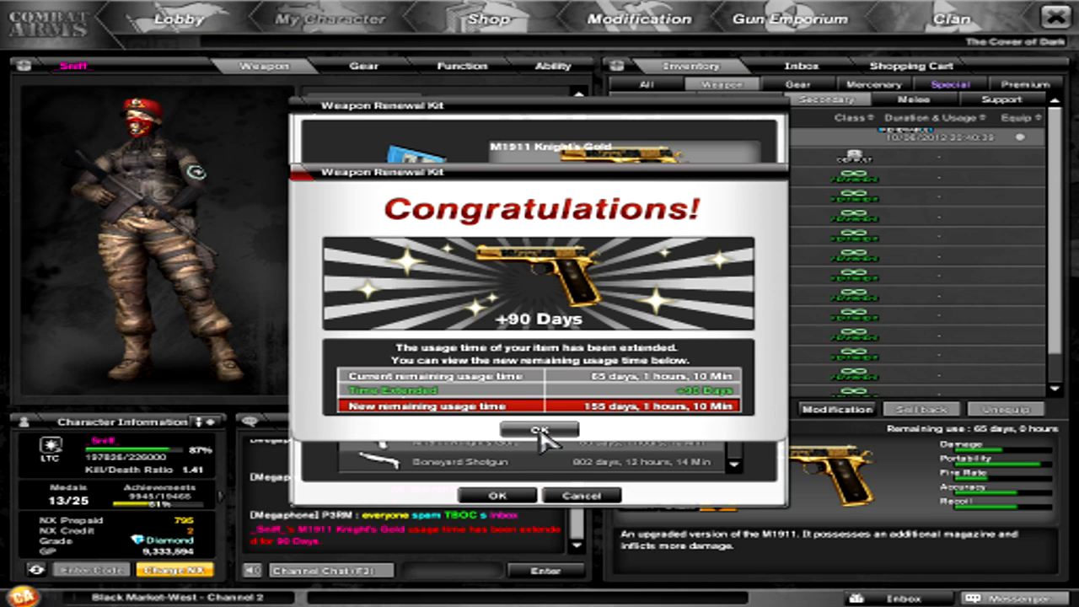
pyautogui.click(539, 430)
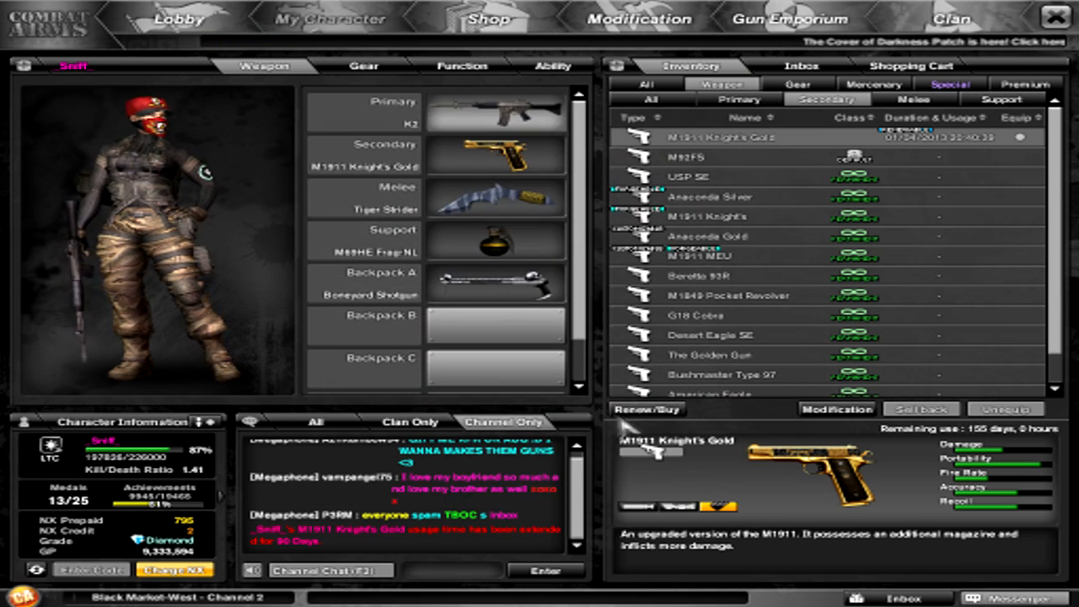
pyautogui.click(647, 409)
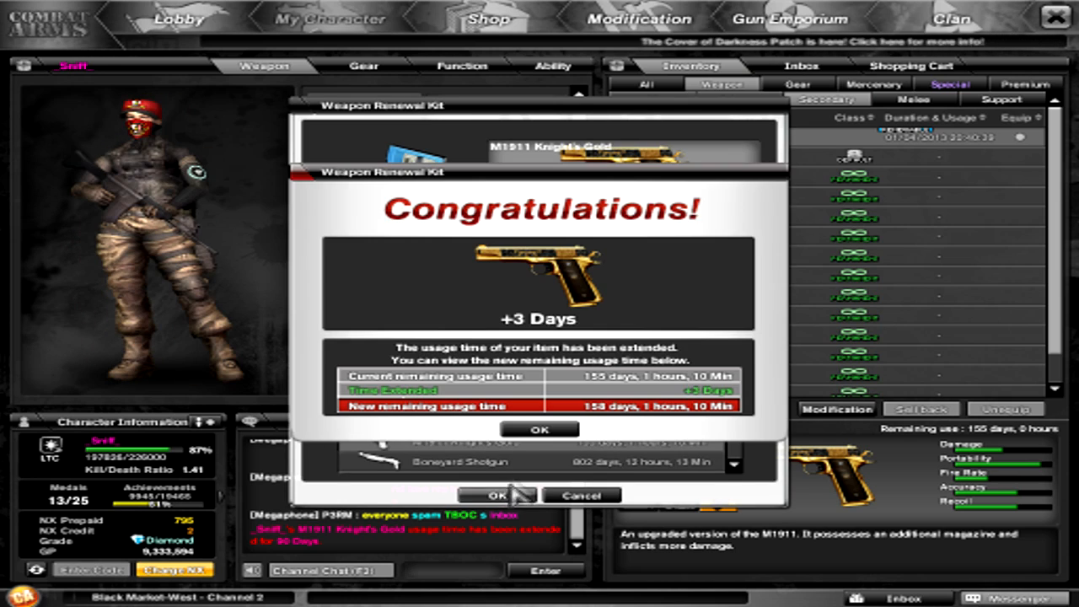
# - Apply more Weapon Renewal Kits to bring the M1911 Knight's Gold to 179 days
pyautogui.click(540, 430)
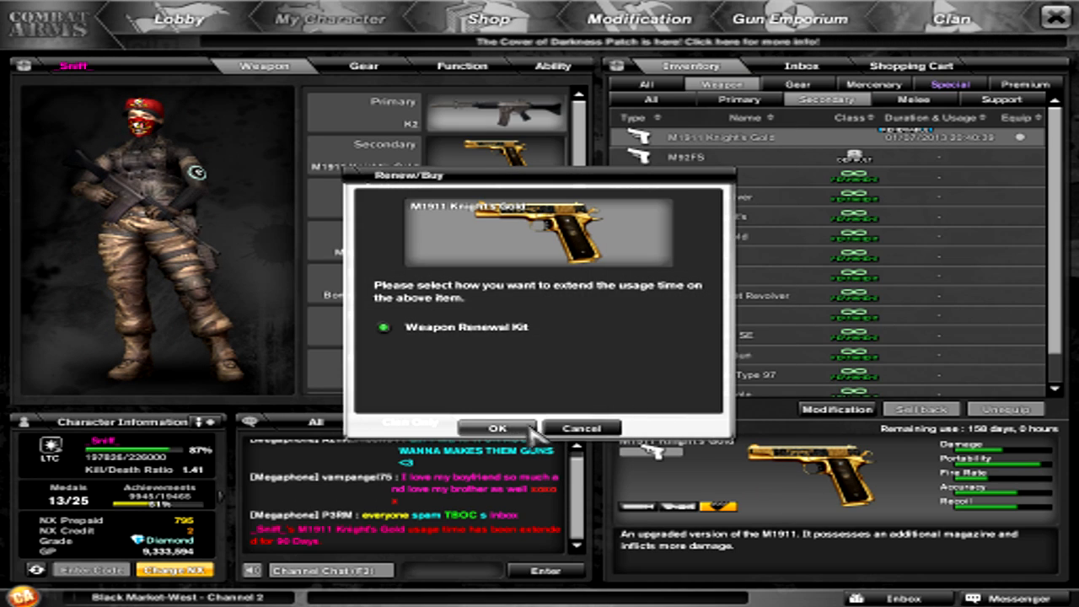
pyautogui.click(496, 428)
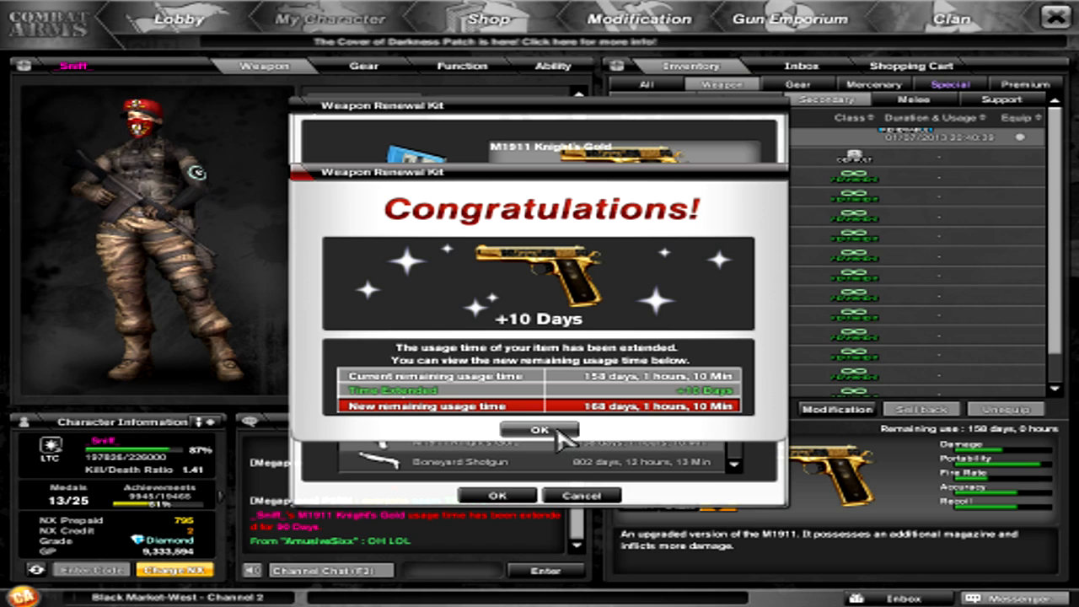
pyautogui.click(539, 430)
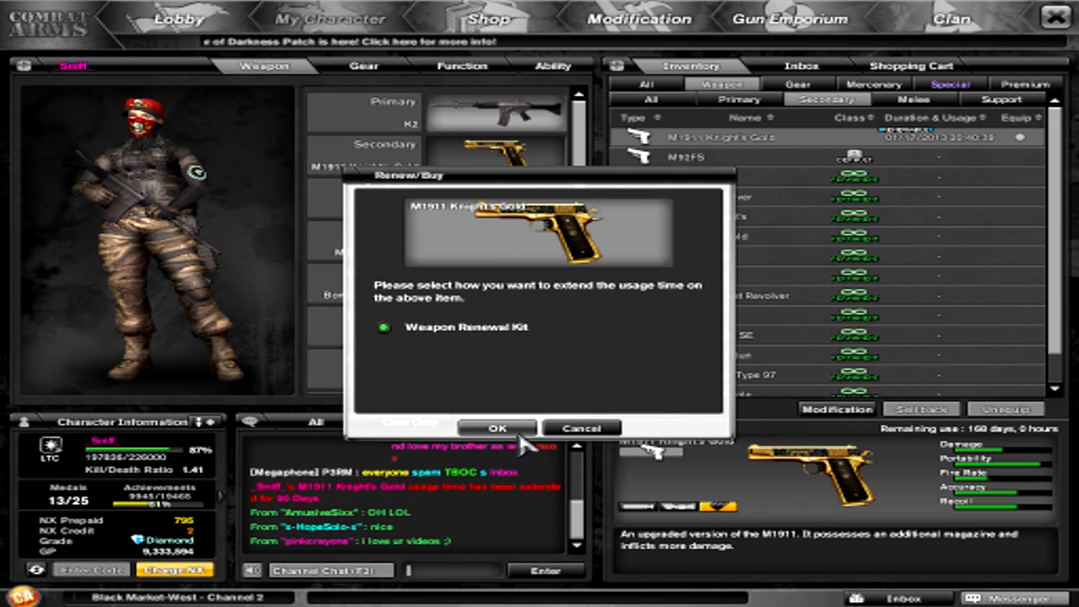
pyautogui.click(495, 428)
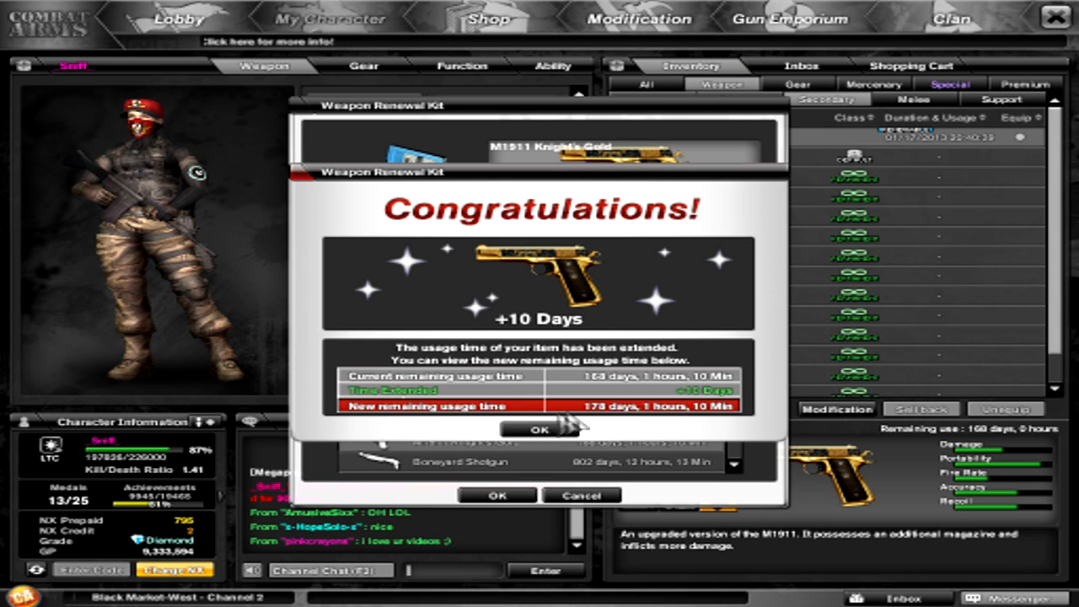
pyautogui.click(540, 429)
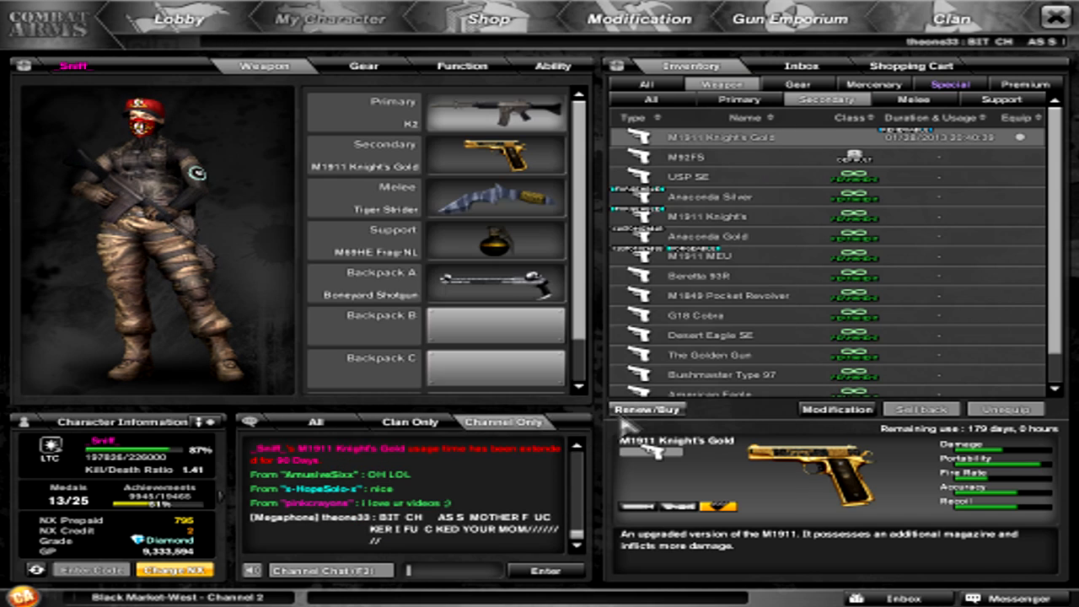
# - Apply additional Weapon Renewal Kits to the M1911 Knight's Gold
pyautogui.click(647, 409)
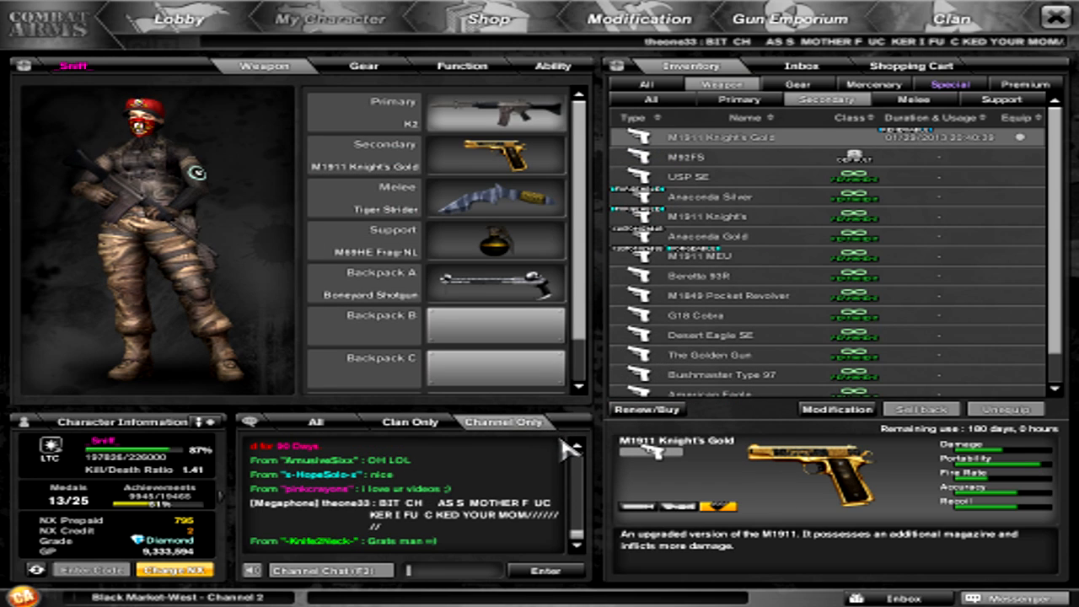
pyautogui.click(646, 409)
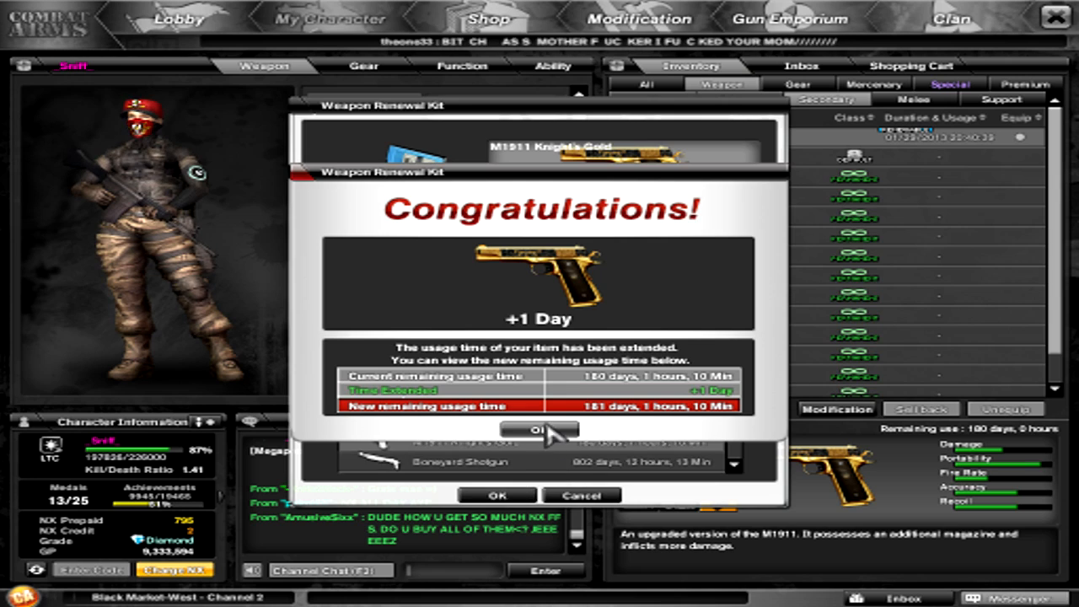
pyautogui.click(539, 430)
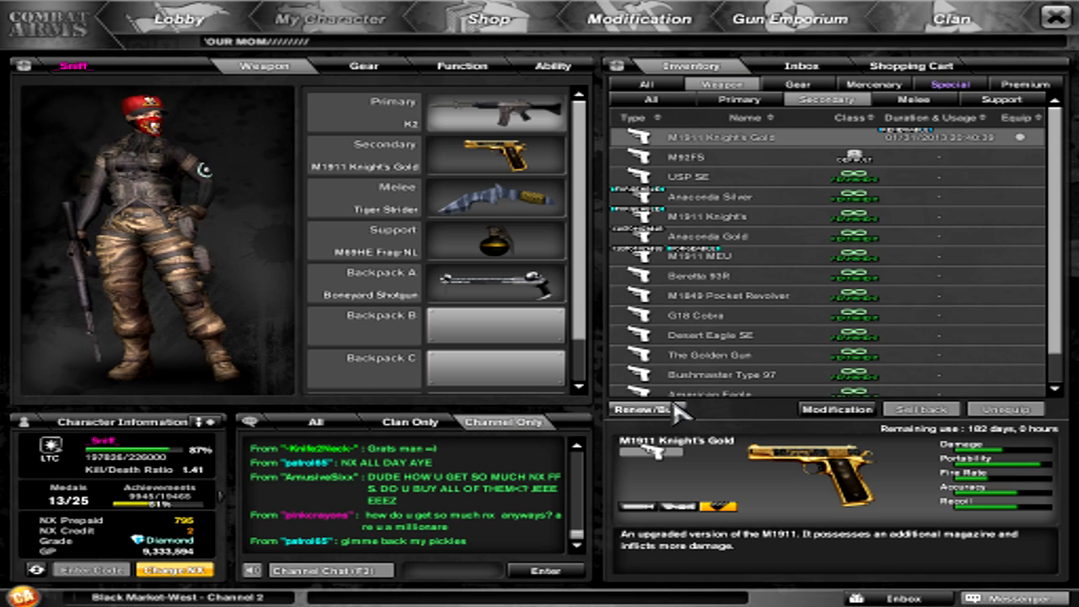
pyautogui.click(644, 410)
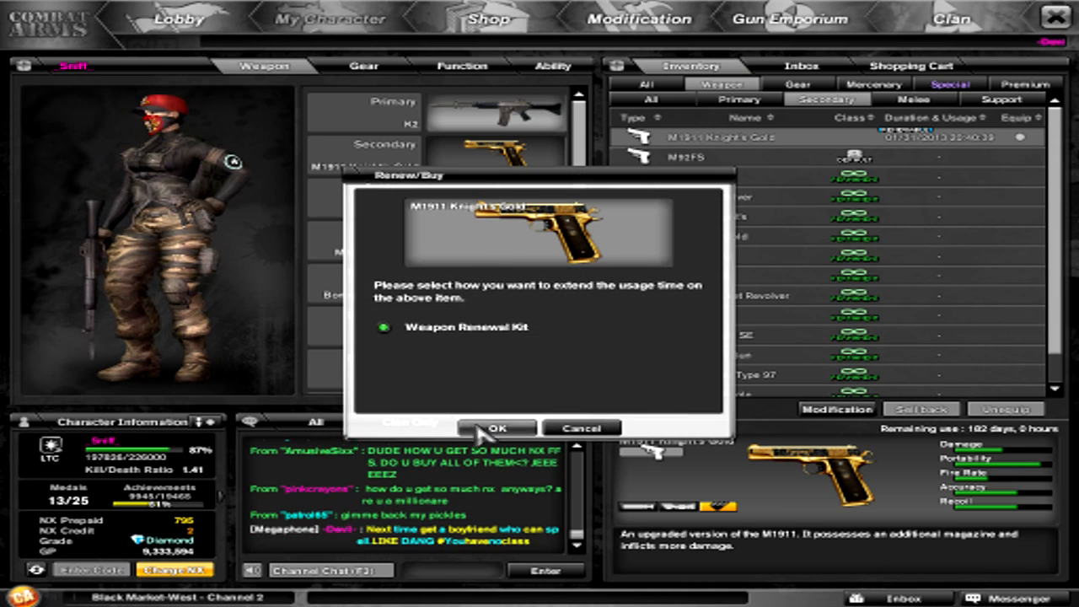
# - Renew the M1911 Knight's Gold to 204 days, then decline buying another Weapon Renewal Kit
pyautogui.click(496, 428)
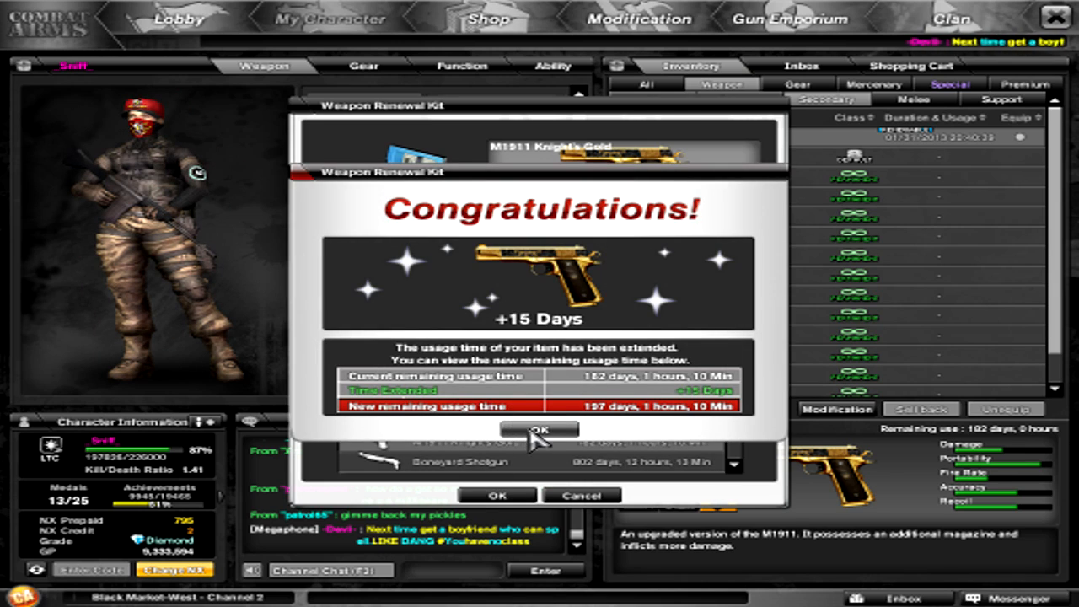
pyautogui.click(539, 430)
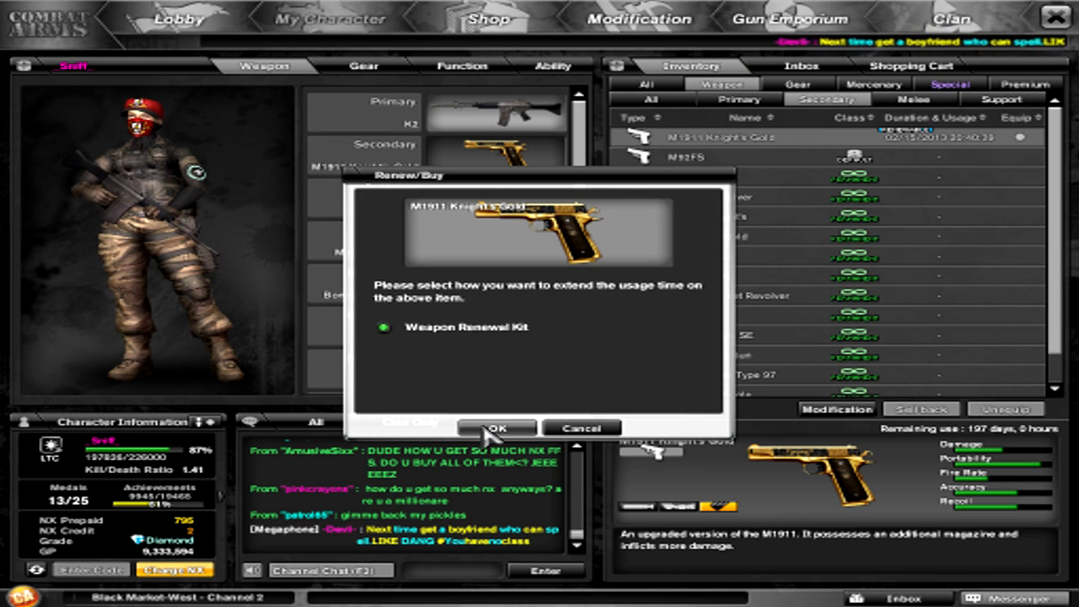
pyautogui.click(496, 428)
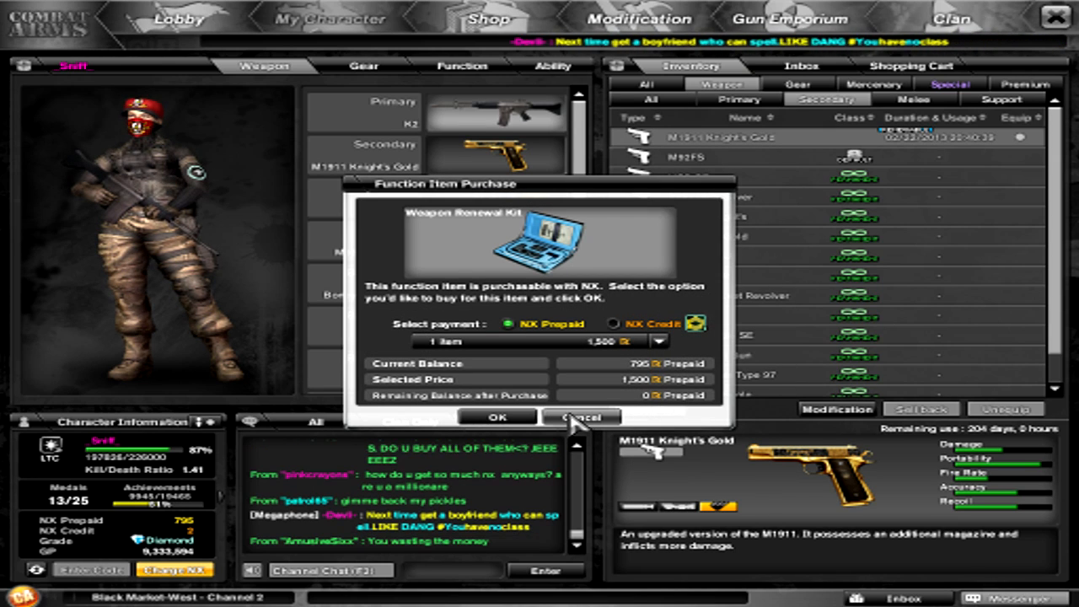
pyautogui.click(579, 418)
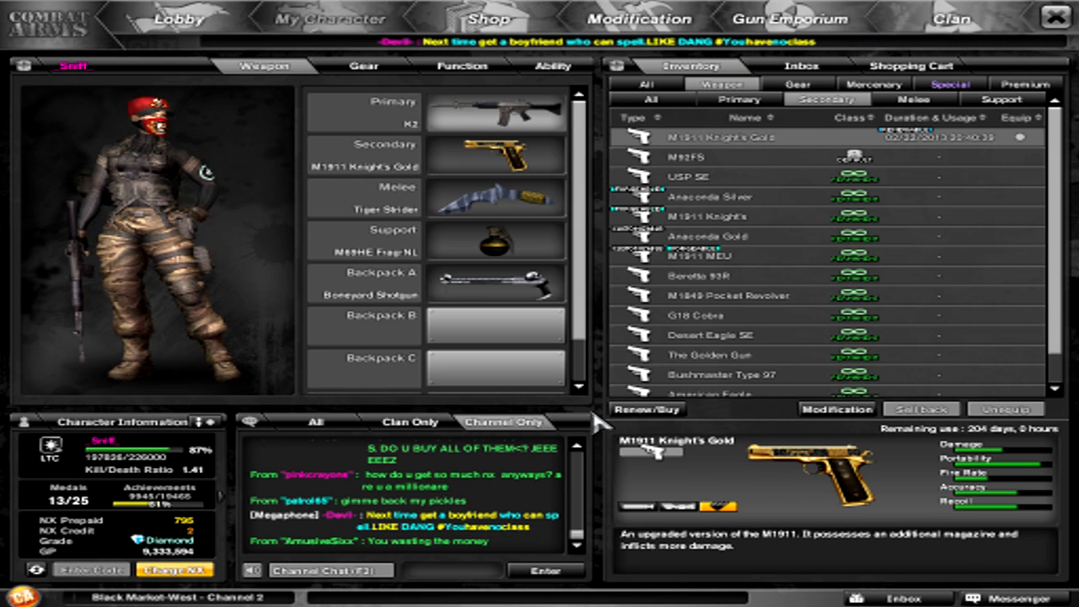